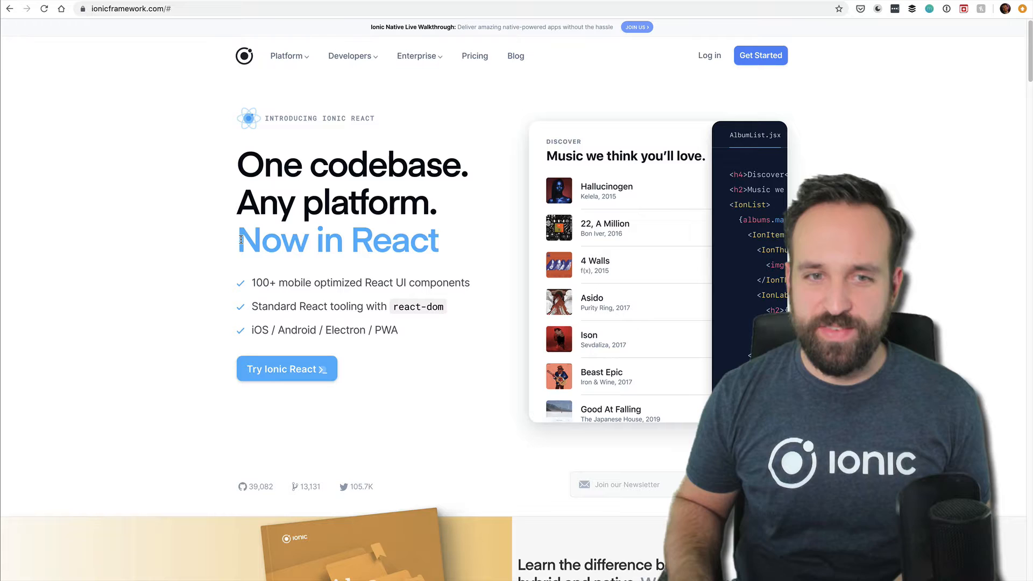
- Browse the Ionic homepage, then navigate to stenciljs.com to reach the Stencil landing page
click(286, 55)
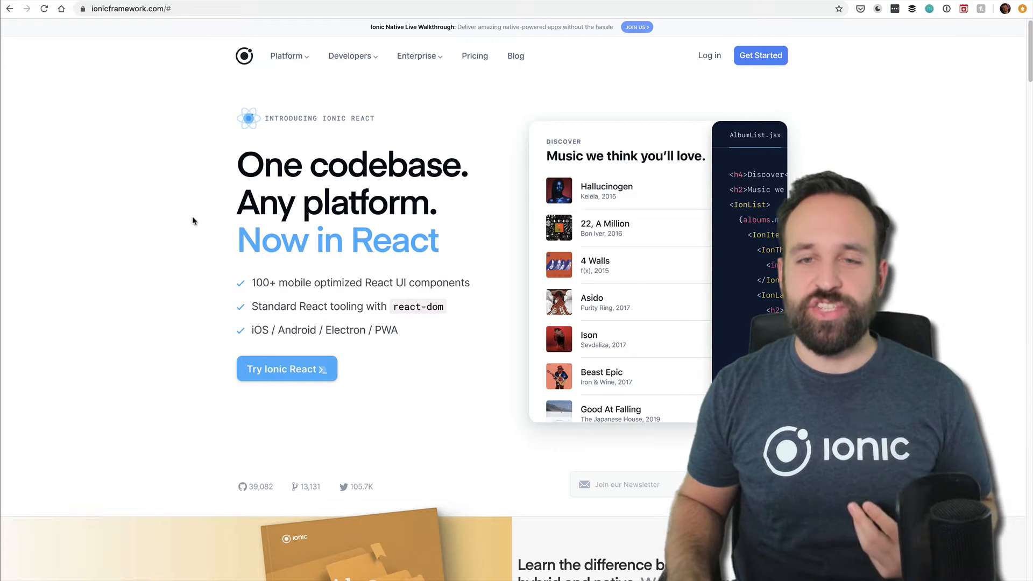
scroll(down, 3)
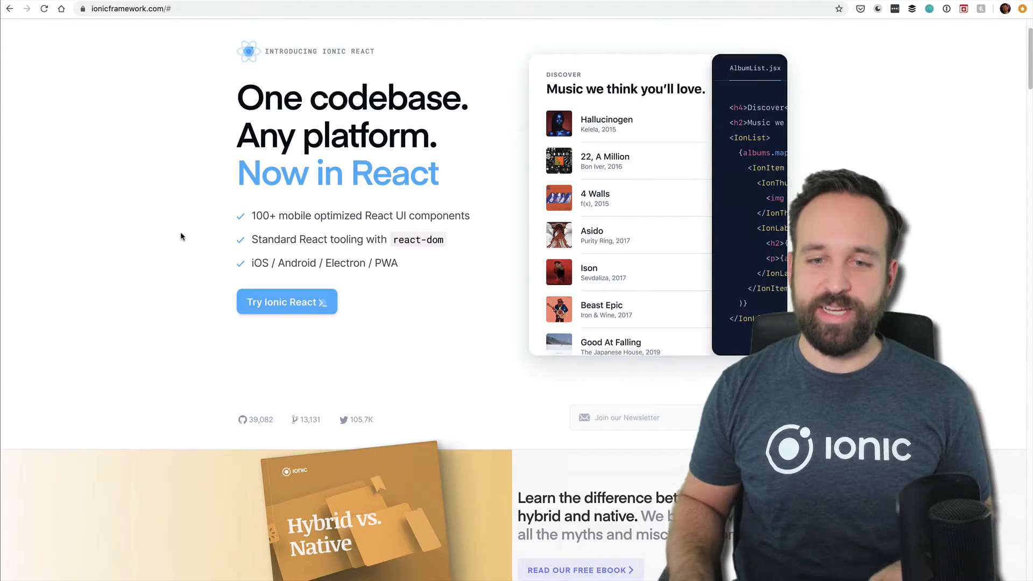
scroll(down, 3)
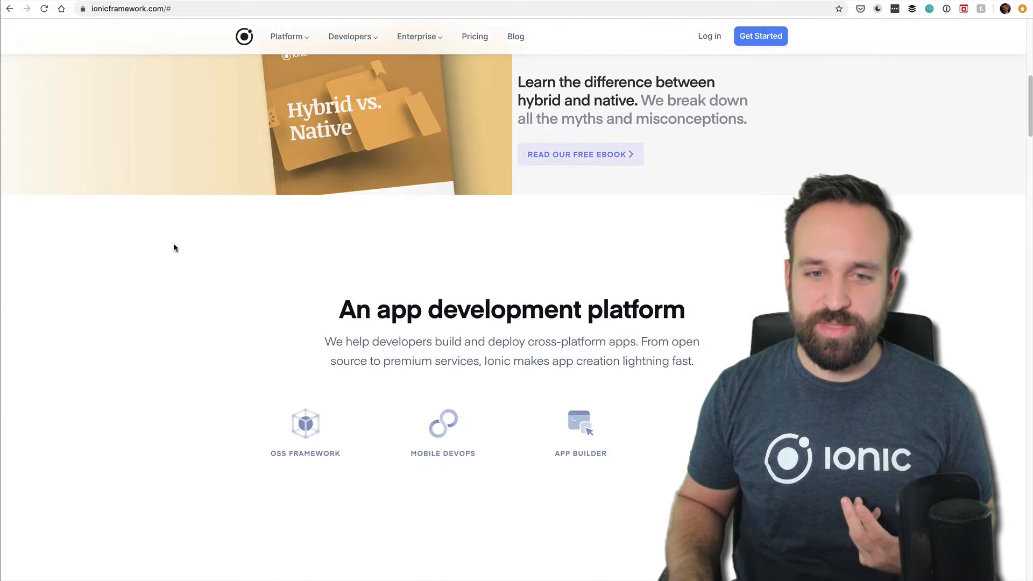
scroll(up, 3)
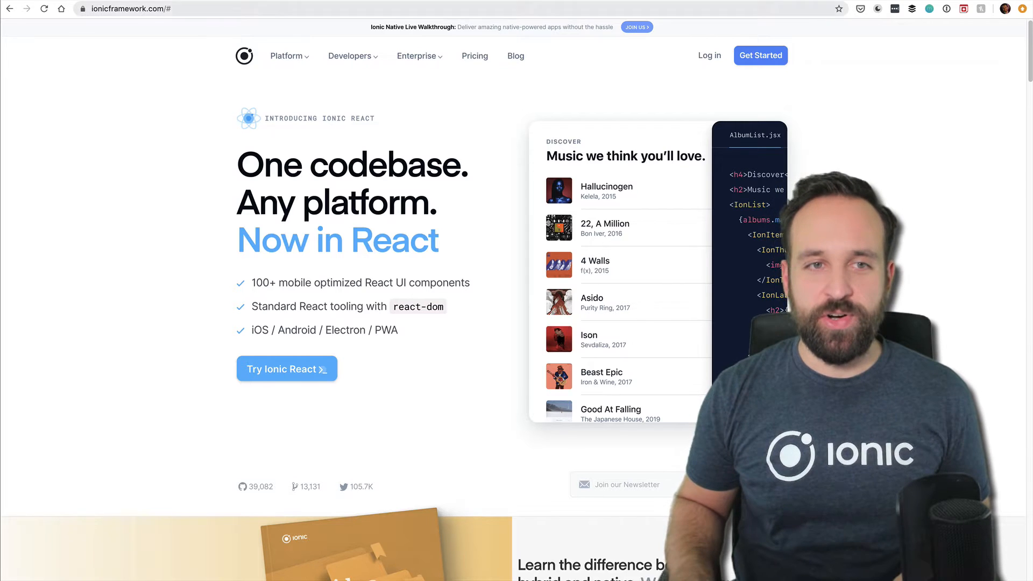
text(stenciljs.com)
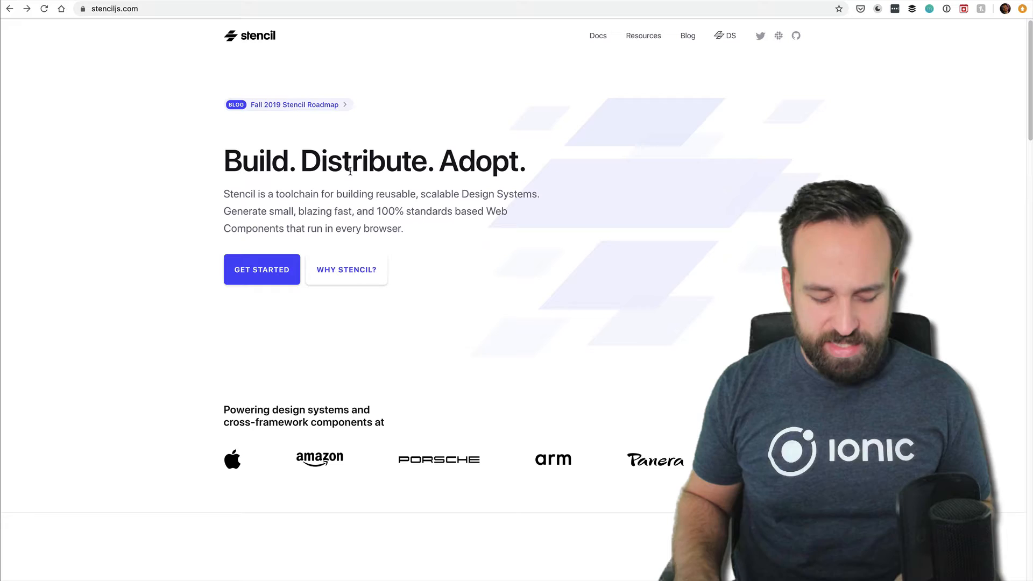
- Search 'lit eleme' and browse the Lit-element Polymer Project site
text(lit eleme)
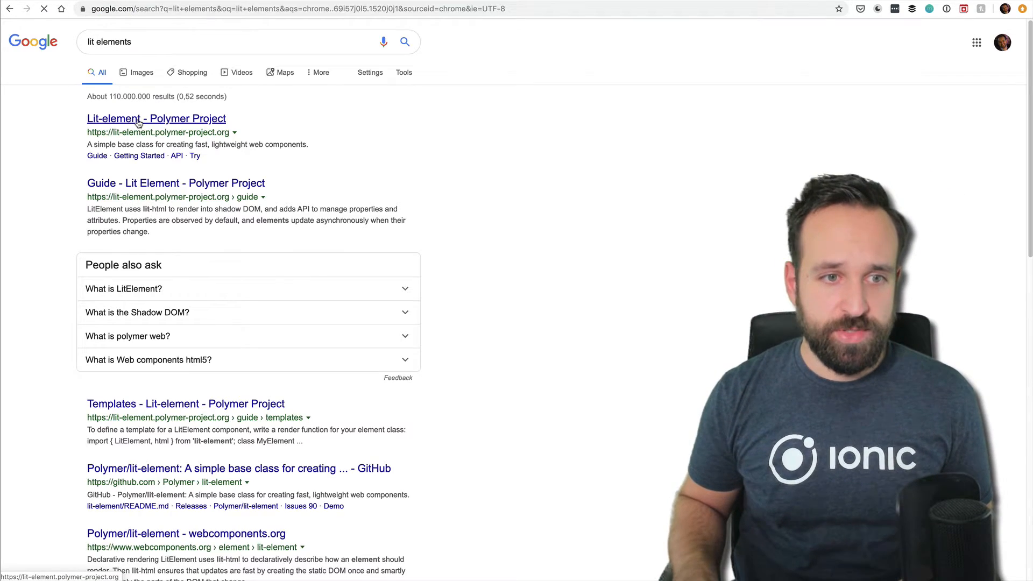
click(156, 118)
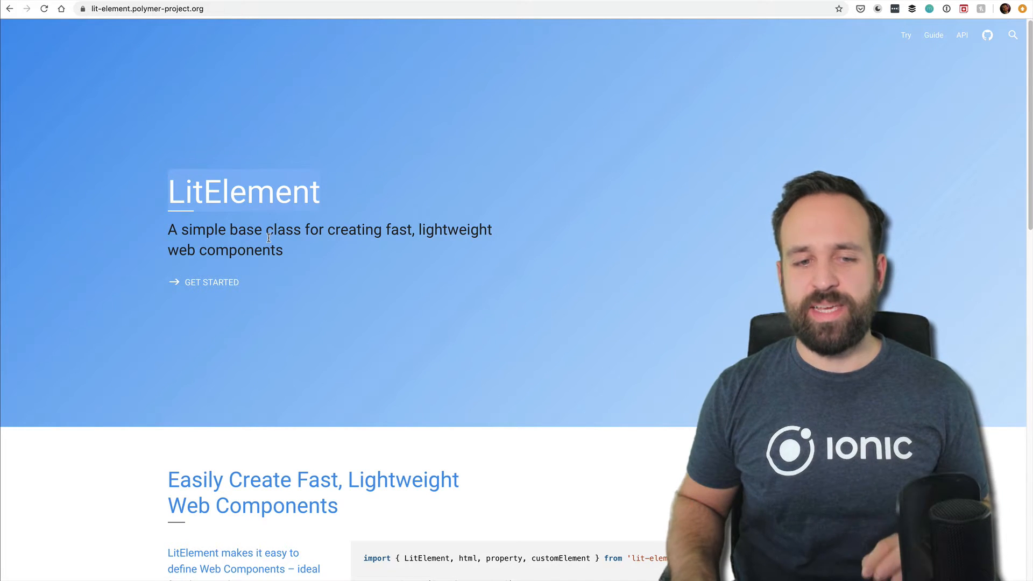
scroll(down, 3)
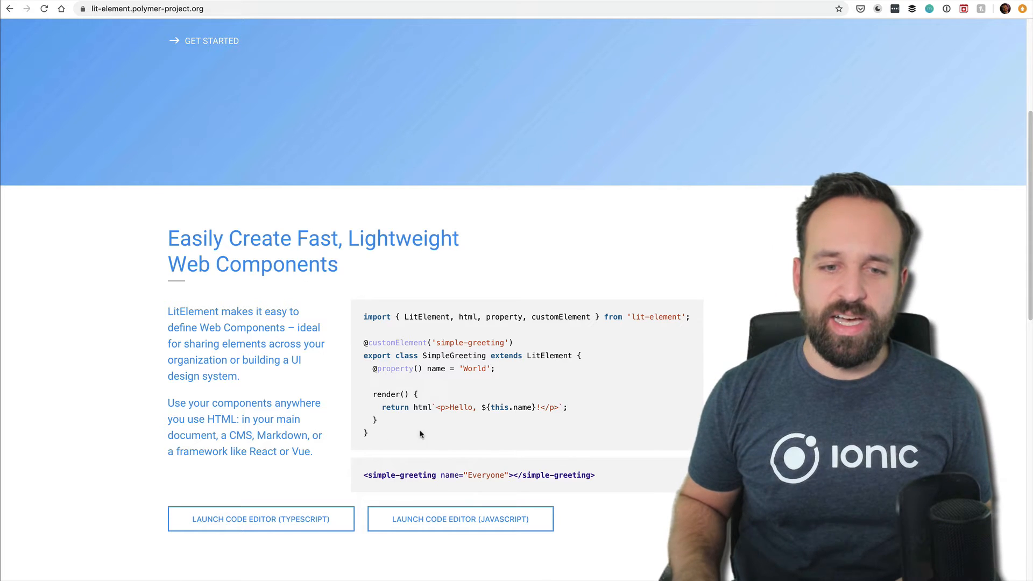
scroll(up, 3)
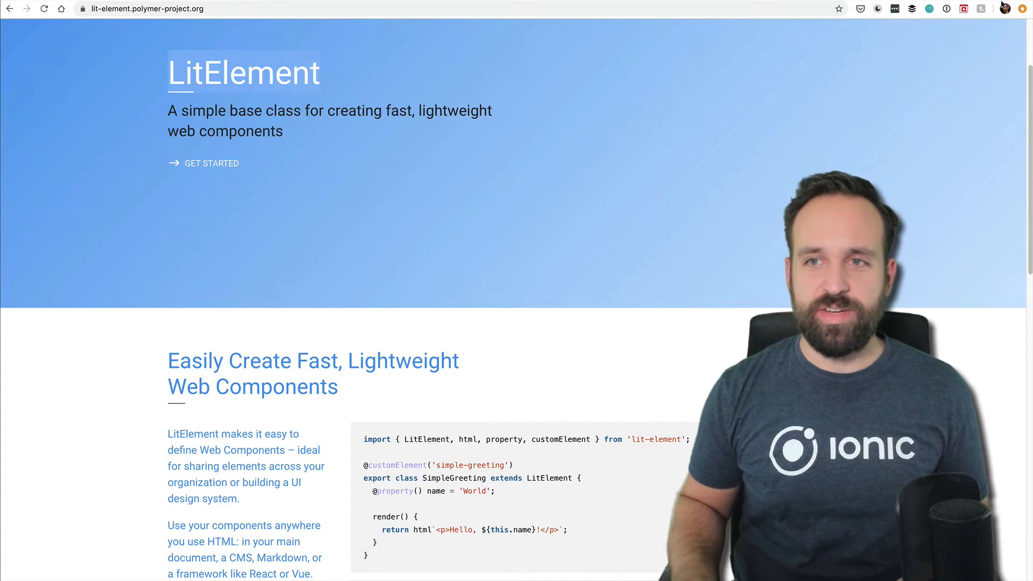
- Return to stenciljs.com and skim the Stencil homepage before heading to the ionic-team/ionic repository
text(stenciljs.com)
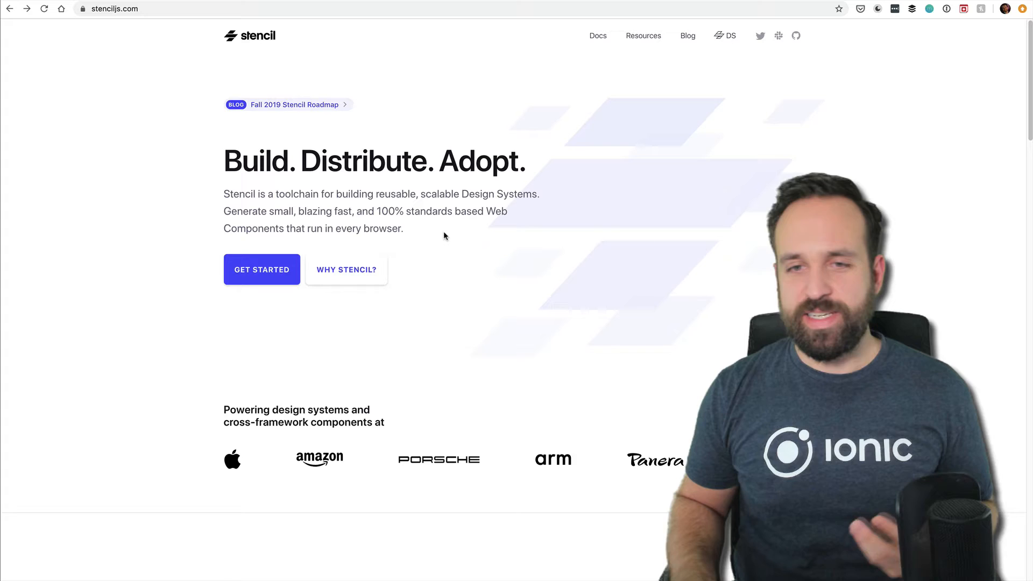
scroll(down, 3)
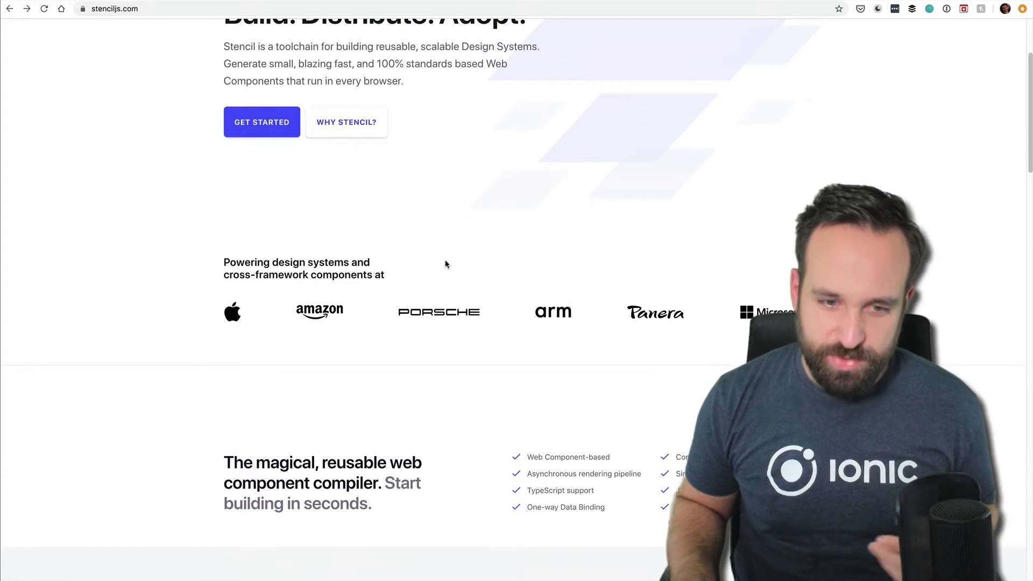
scroll(up, 3)
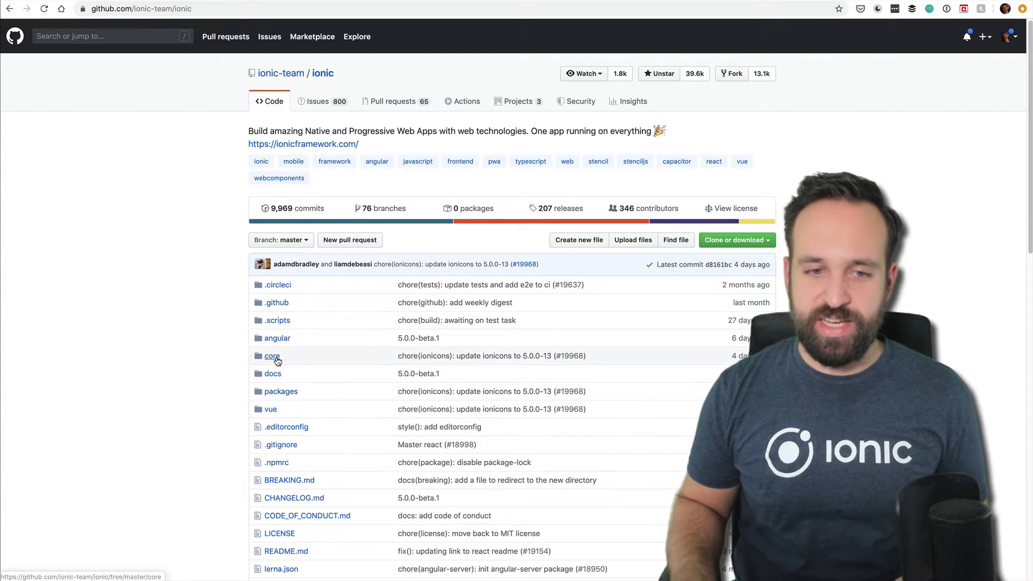
- Navigate the ionic repository through core/src/components/button to view button.tsx
click(271, 356)
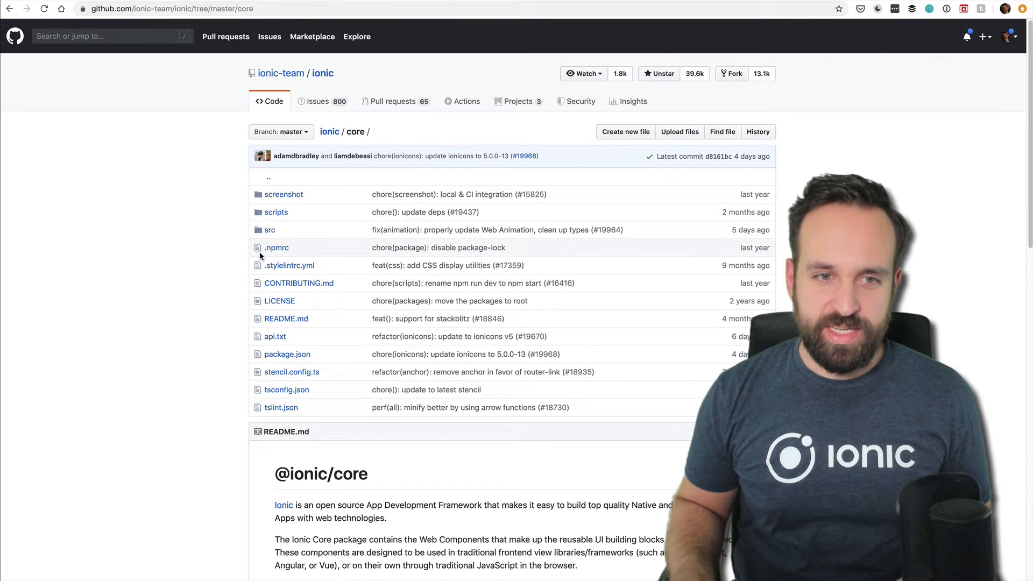
click(269, 229)
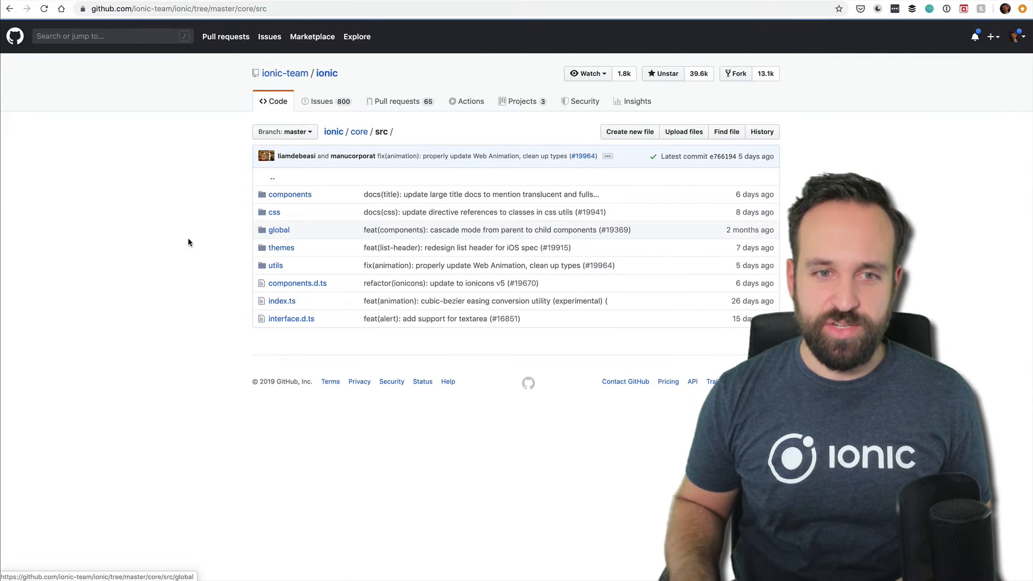
click(289, 194)
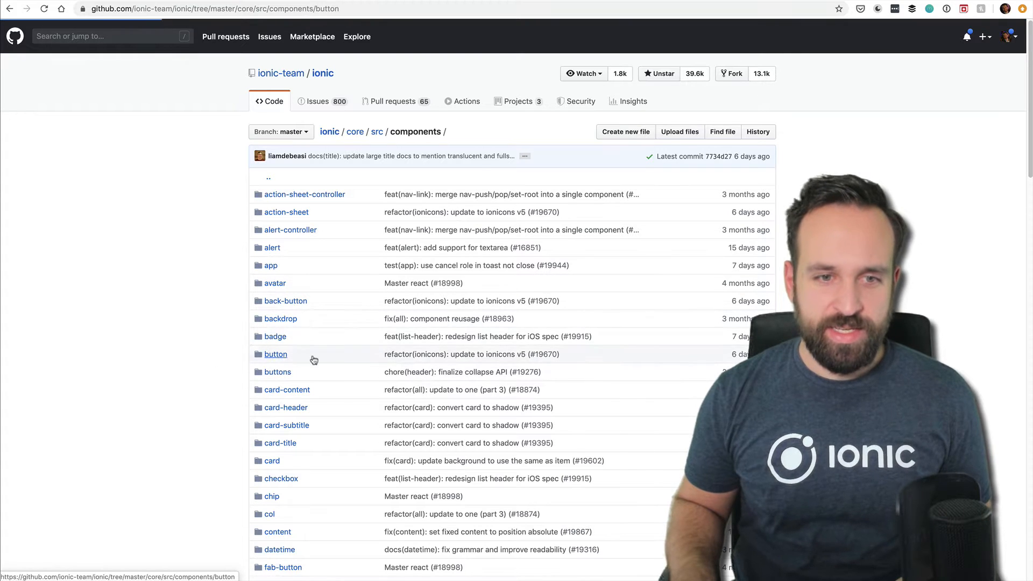
click(275, 354)
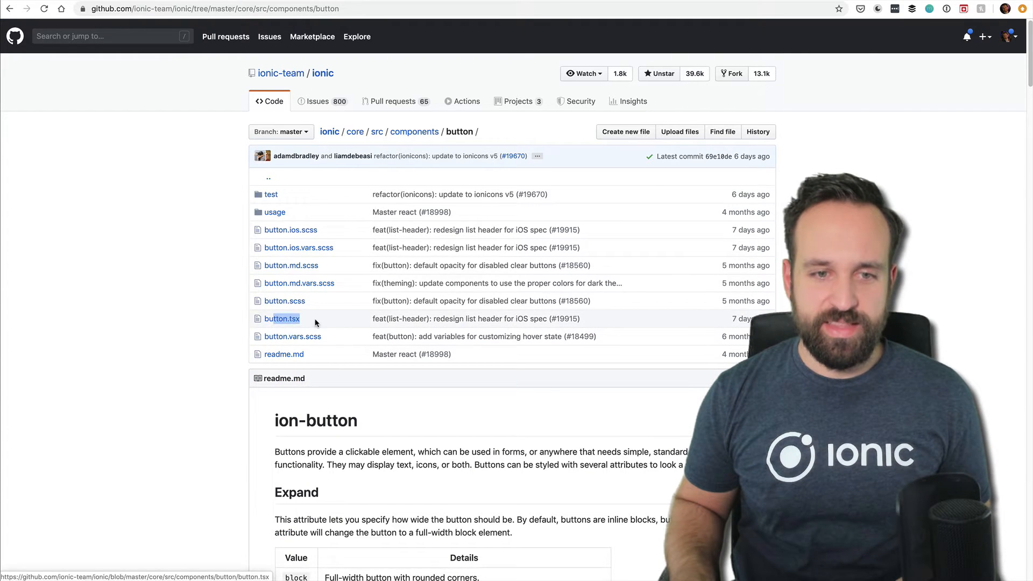
click(282, 319)
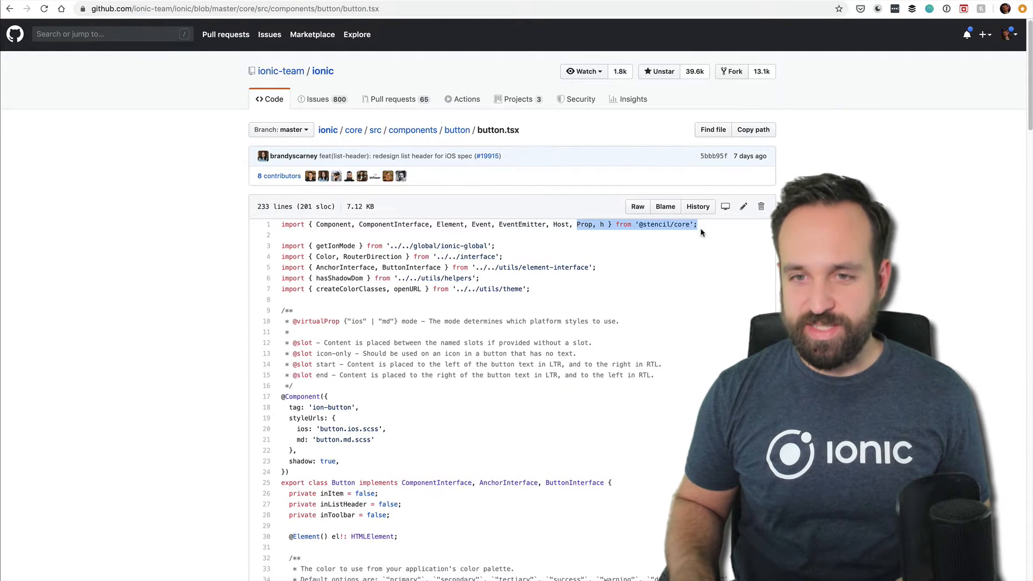
- Read down through the button.tsx component source code
scroll(down, 3)
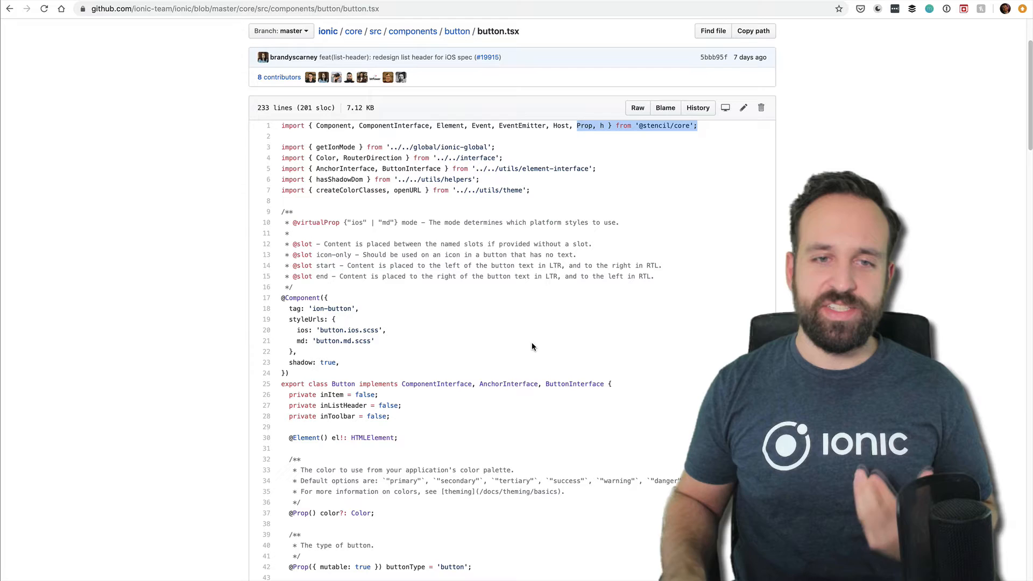
mouse_move(446, 371)
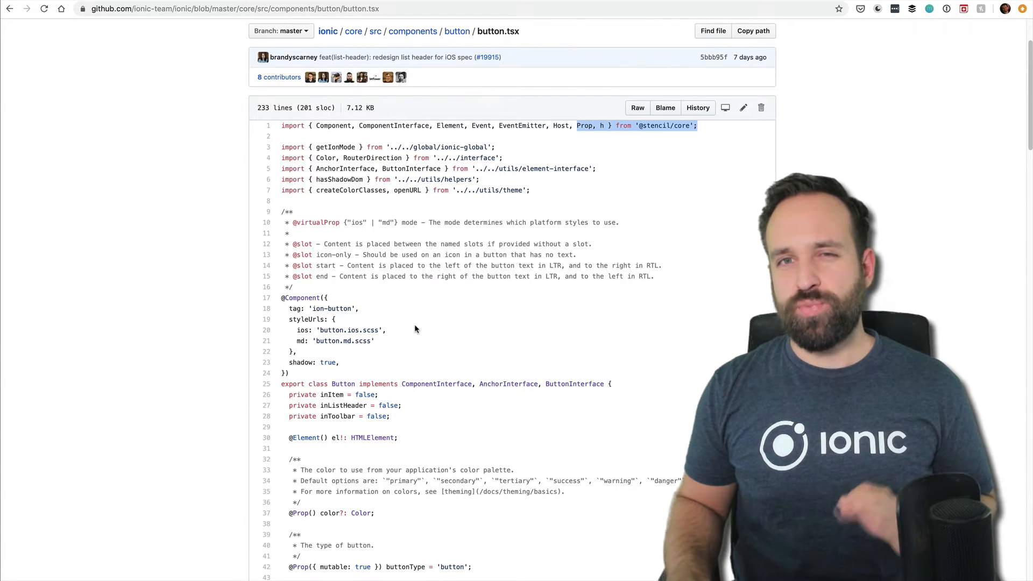
scroll(down, 3)
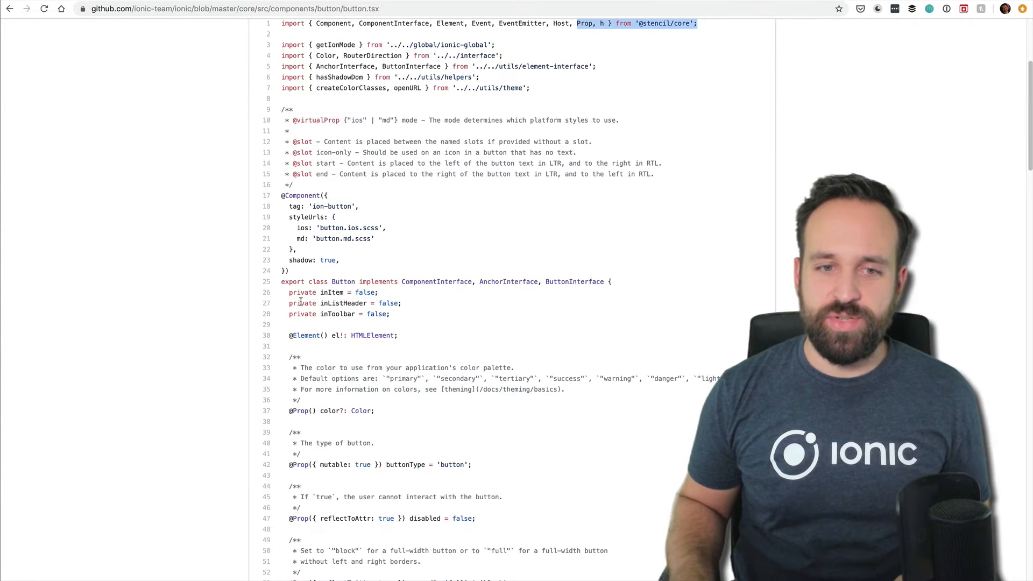
scroll(down, 3)
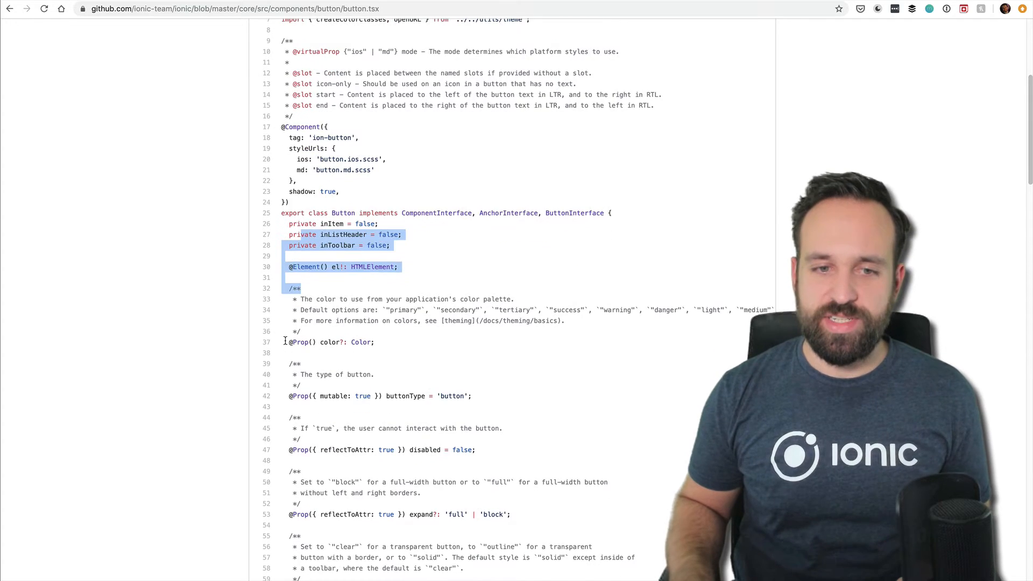
scroll(down, 3)
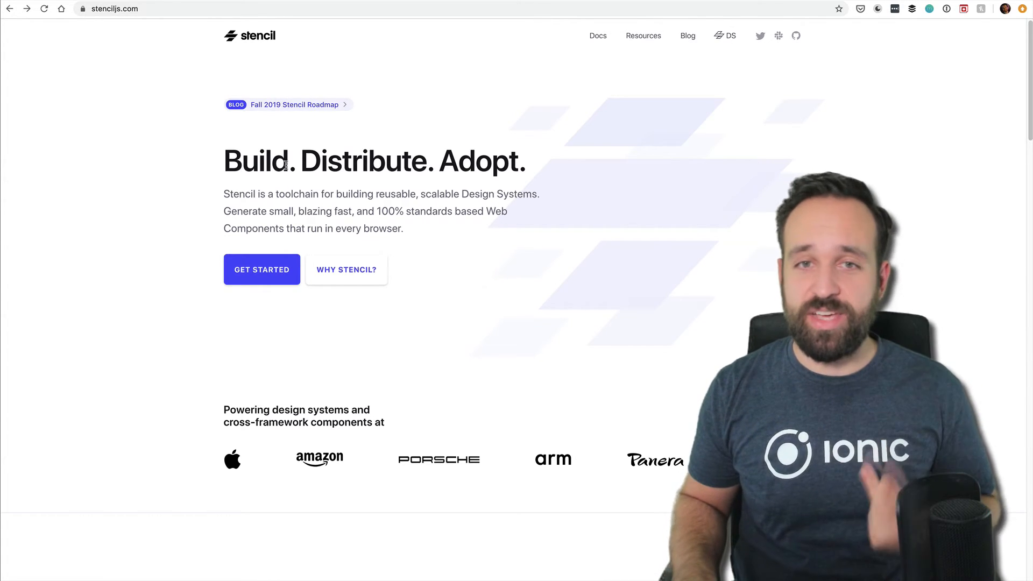
- Navigate to capacitor.ionicframework.com to load the Capacitor homepage
text(capacitor.ionicframework.com)
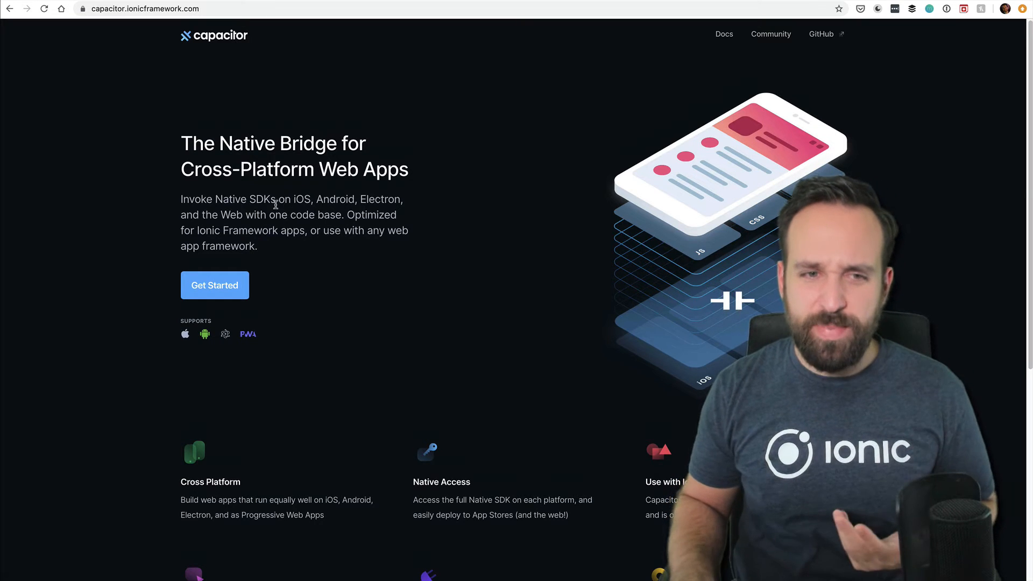
click(214, 284)
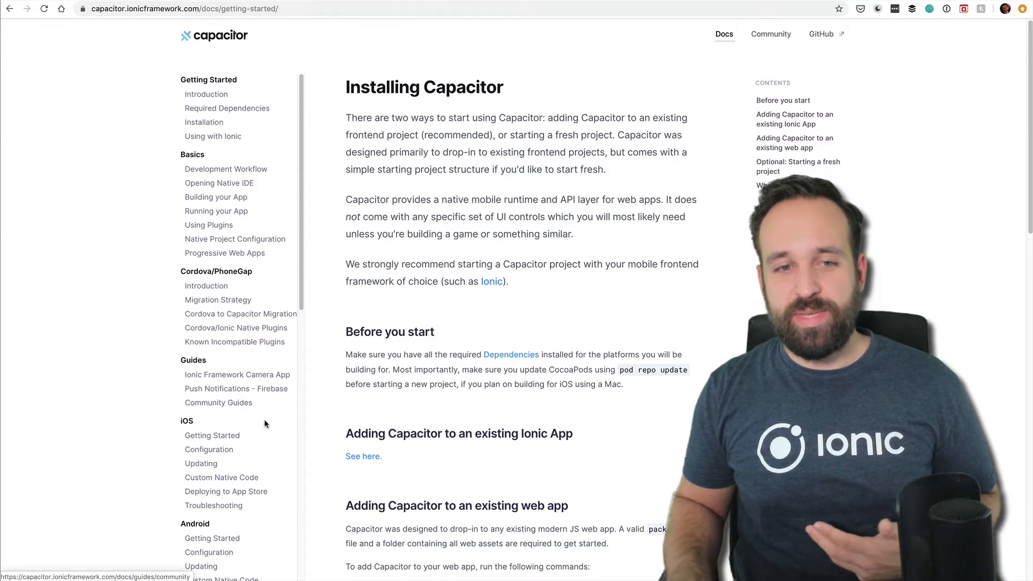
- Scroll the Capacitor docs sidebar to APIs and open the Community Plugins page
scroll(down, 3)
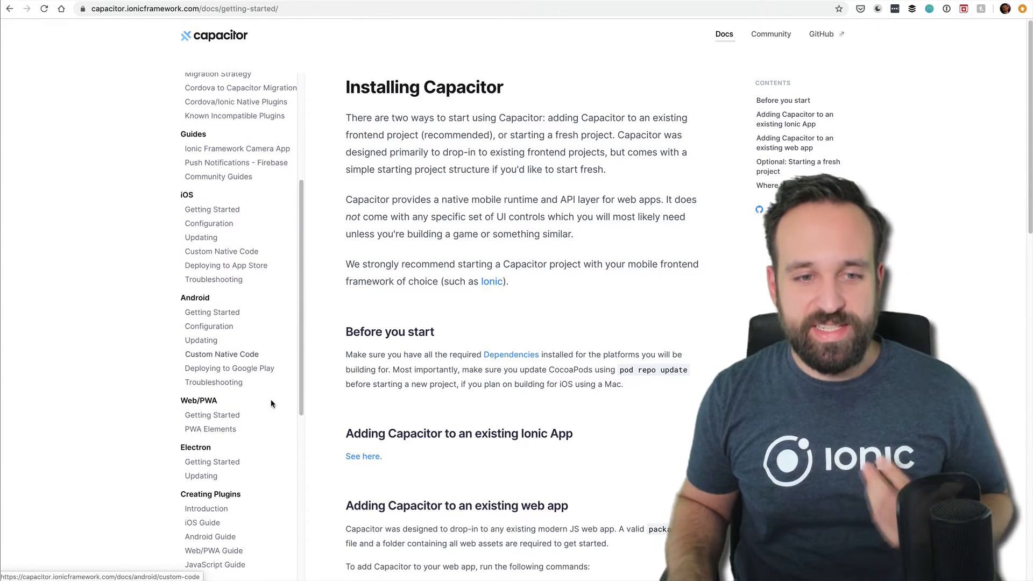
scroll(down, 3)
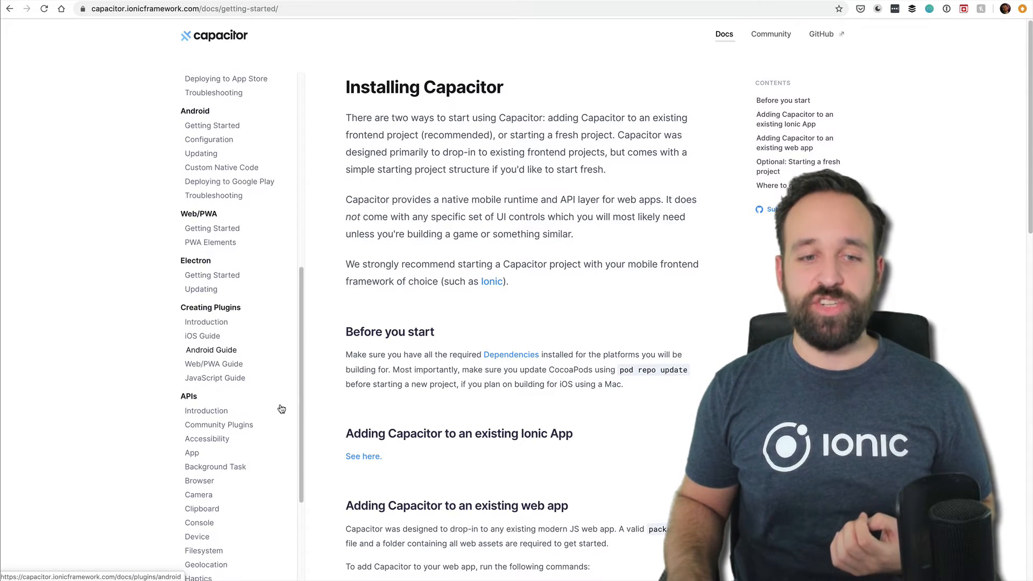
scroll(down, 3)
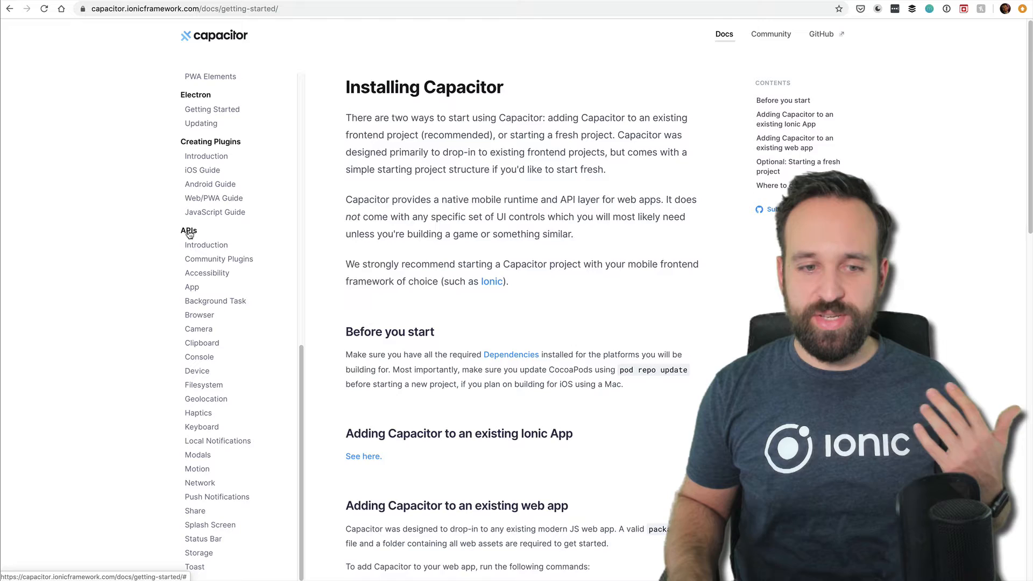
scroll(down, 3)
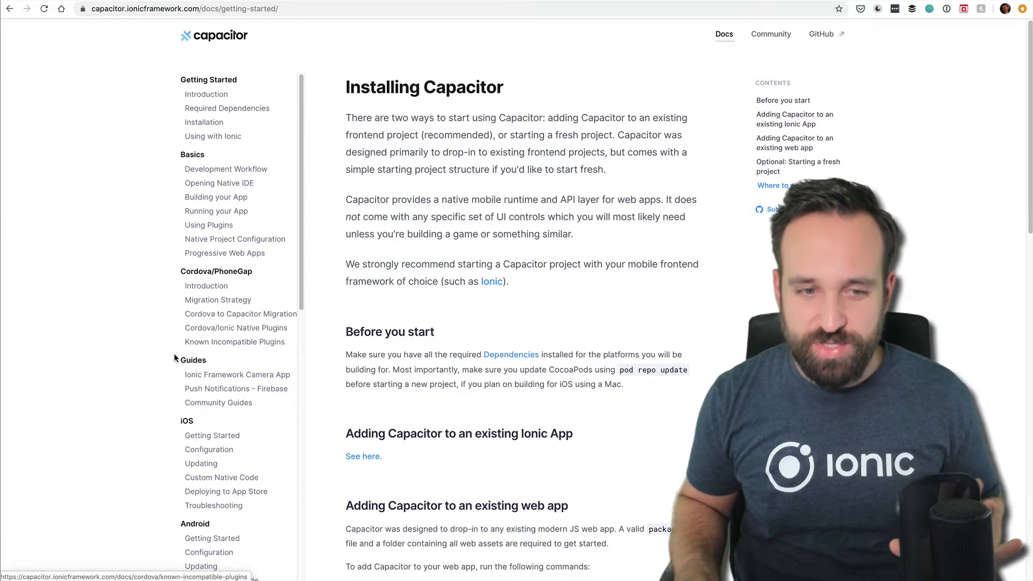
scroll(down, 3)
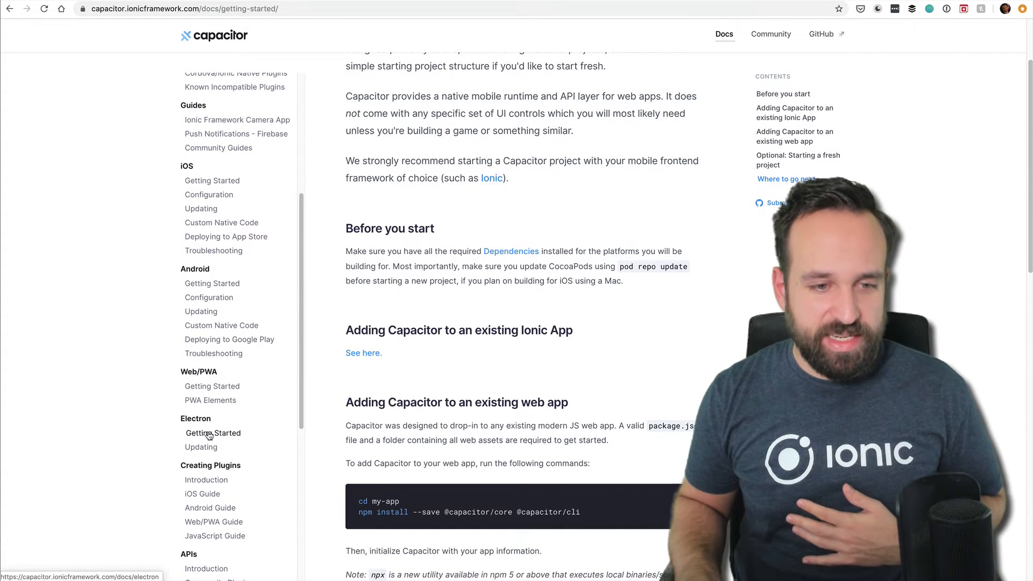
scroll(down, 3)
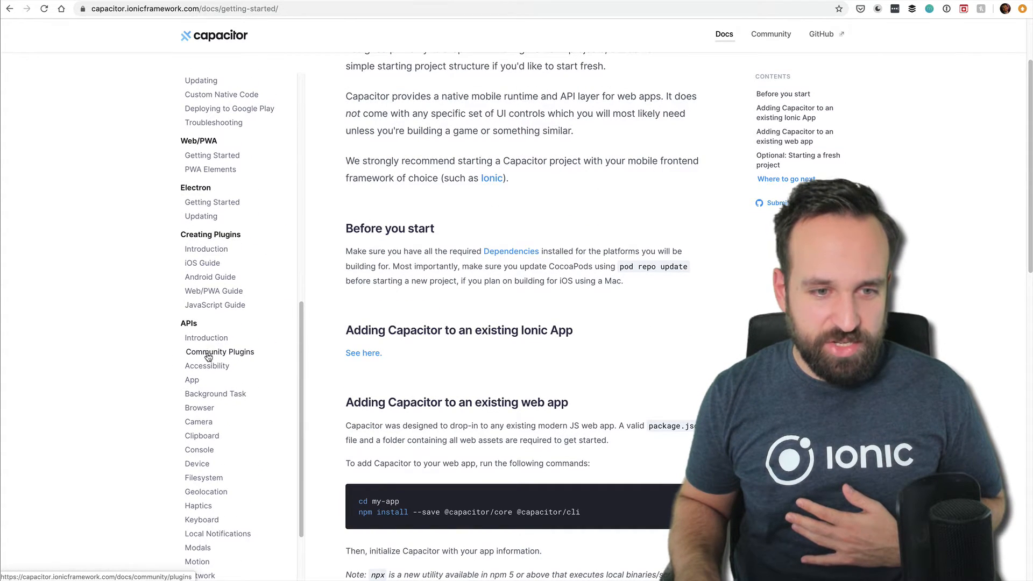
click(219, 351)
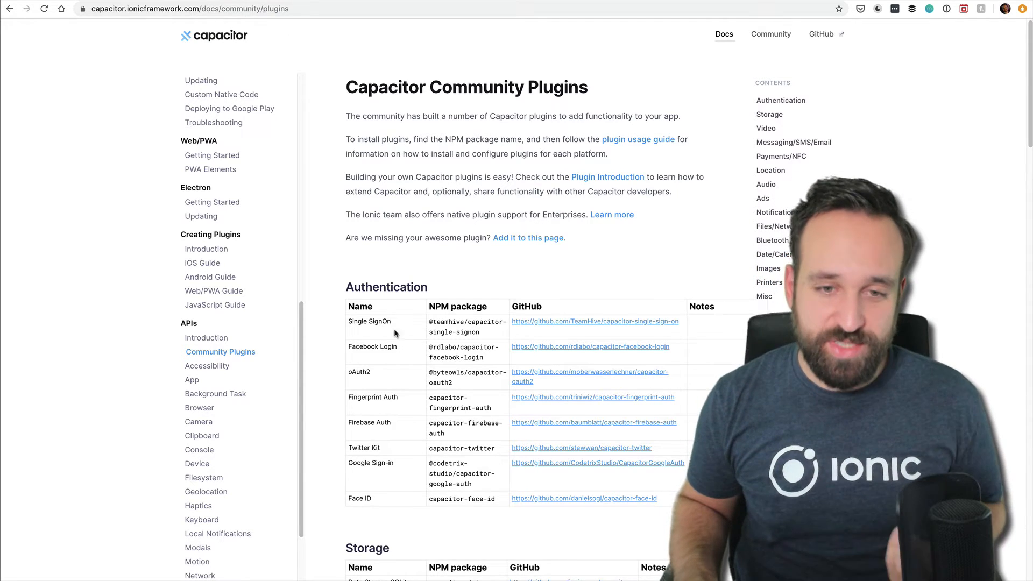
- Skim the community plugins list, then expand the Platform menu on the Ionic Framework homepage
scroll(down, 3)
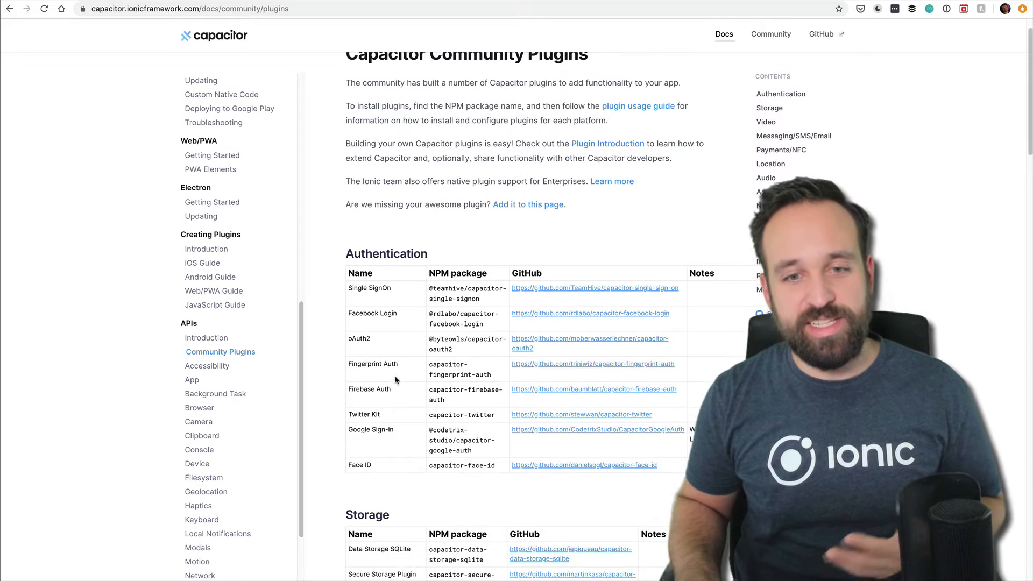
scroll(up, 3)
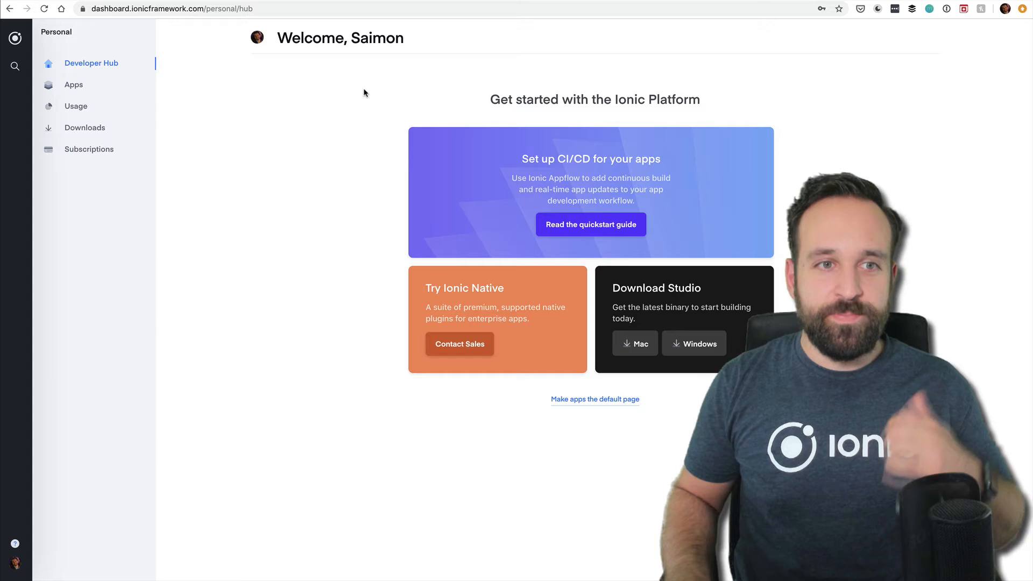
mouse_move(312, 128)
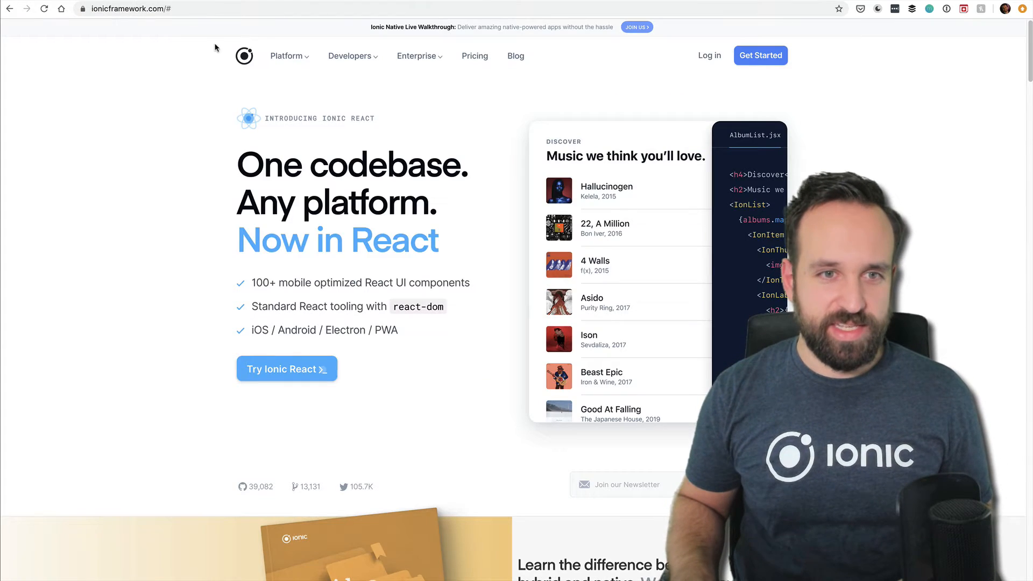
click(286, 55)
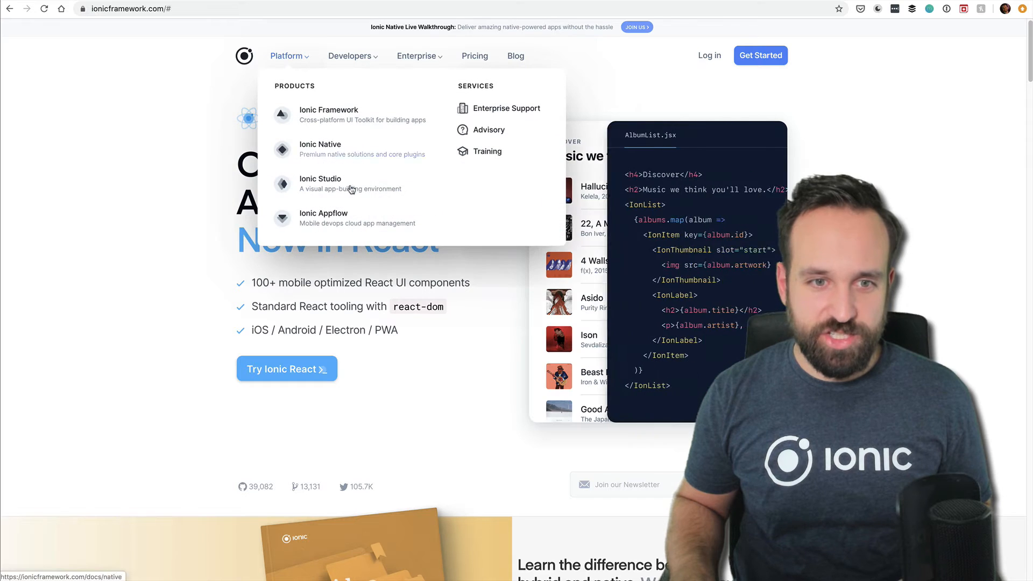
- Open Ionic Appflow, select the academyPro app and view its Package builds list
click(324, 213)
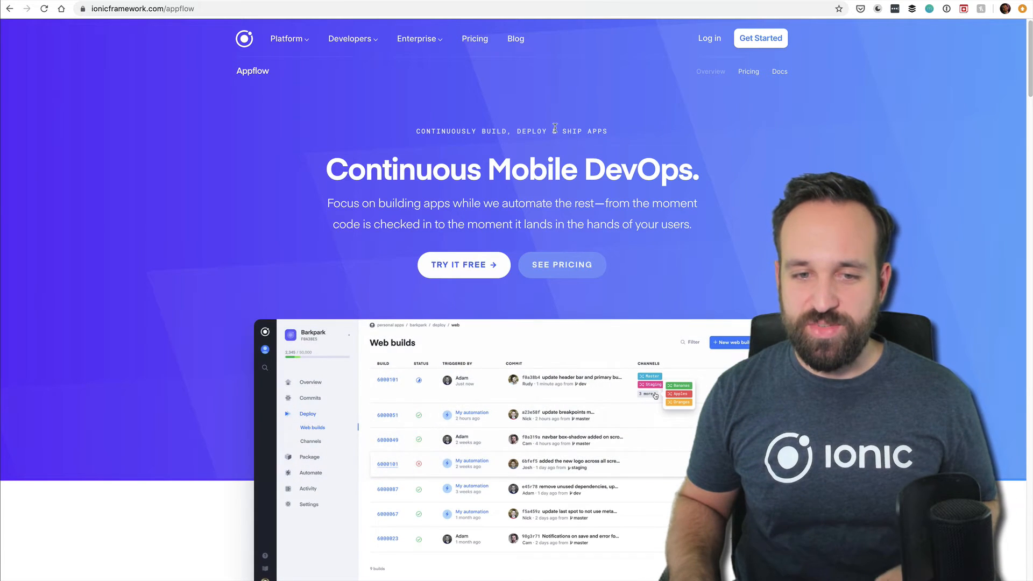
scroll(down, 3)
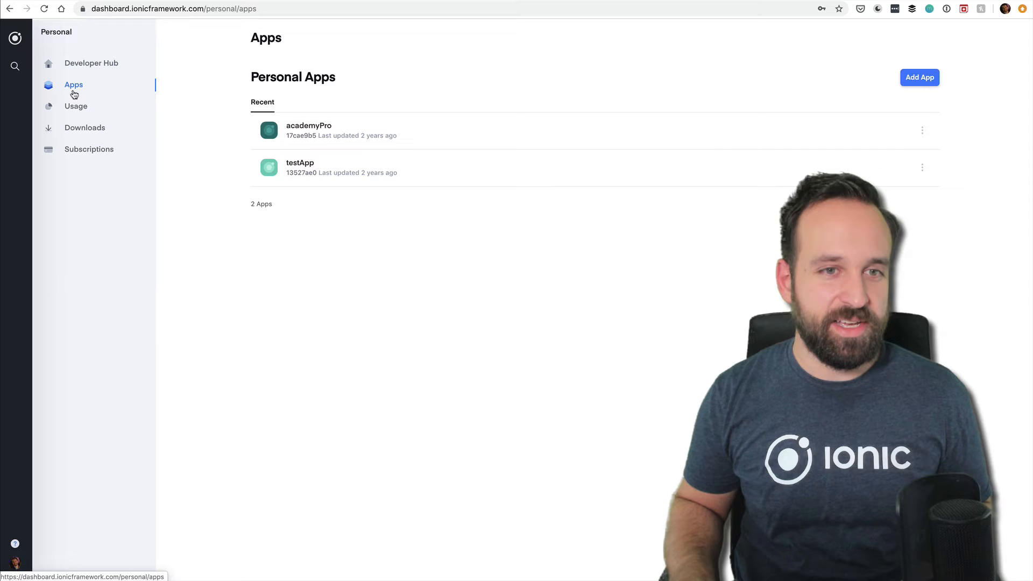
click(309, 130)
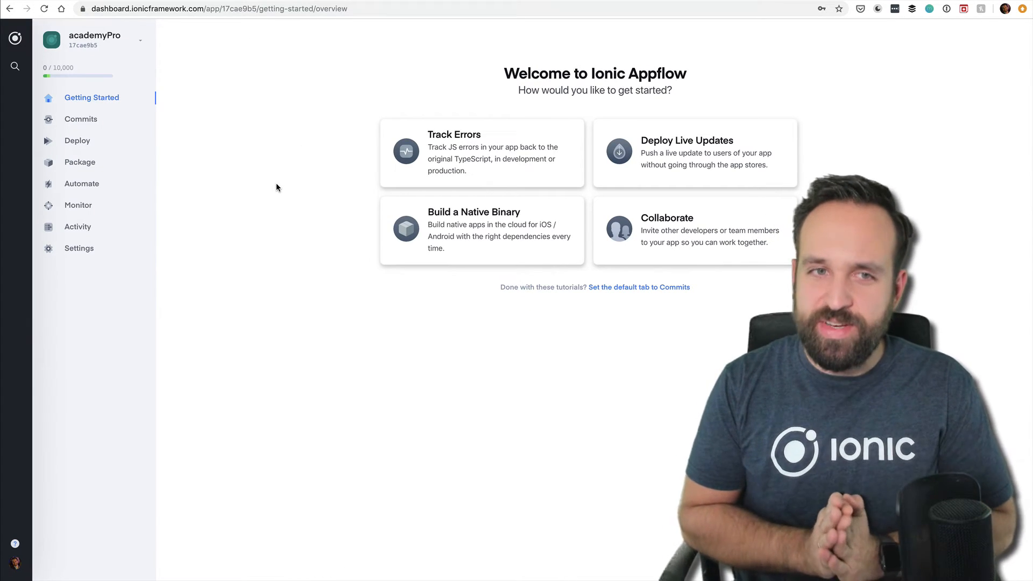
mouse_move(266, 252)
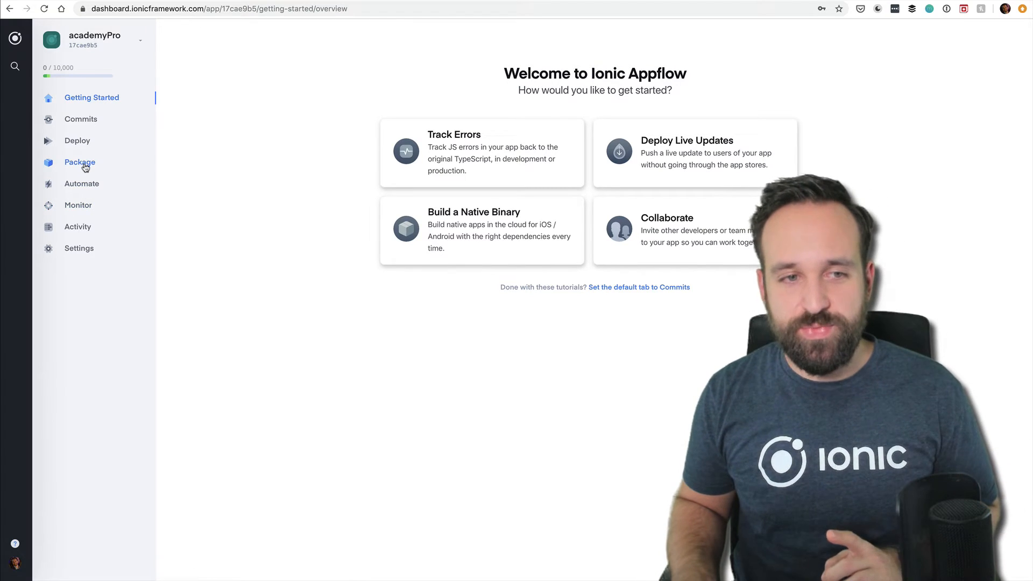
click(79, 162)
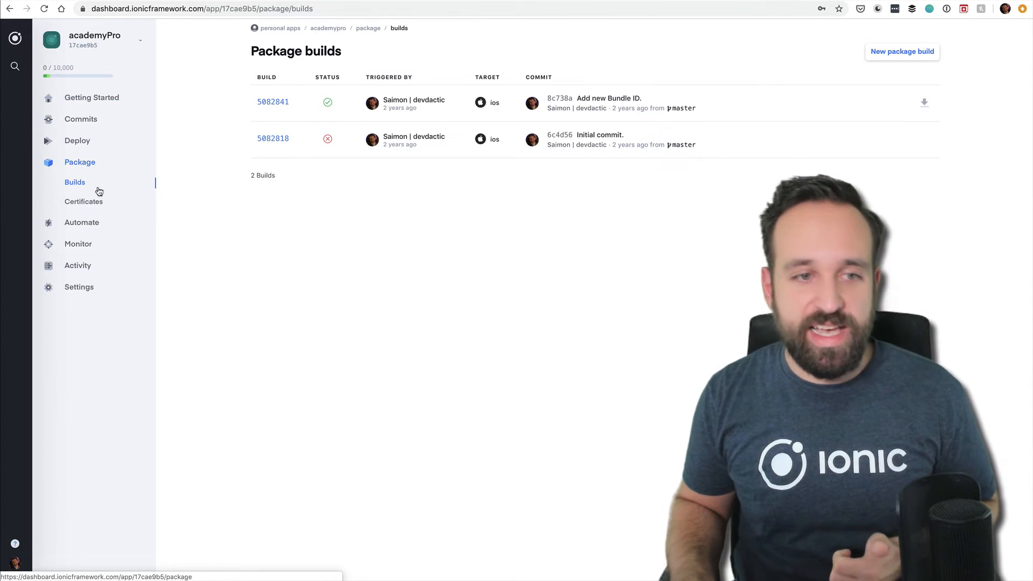
click(84, 201)
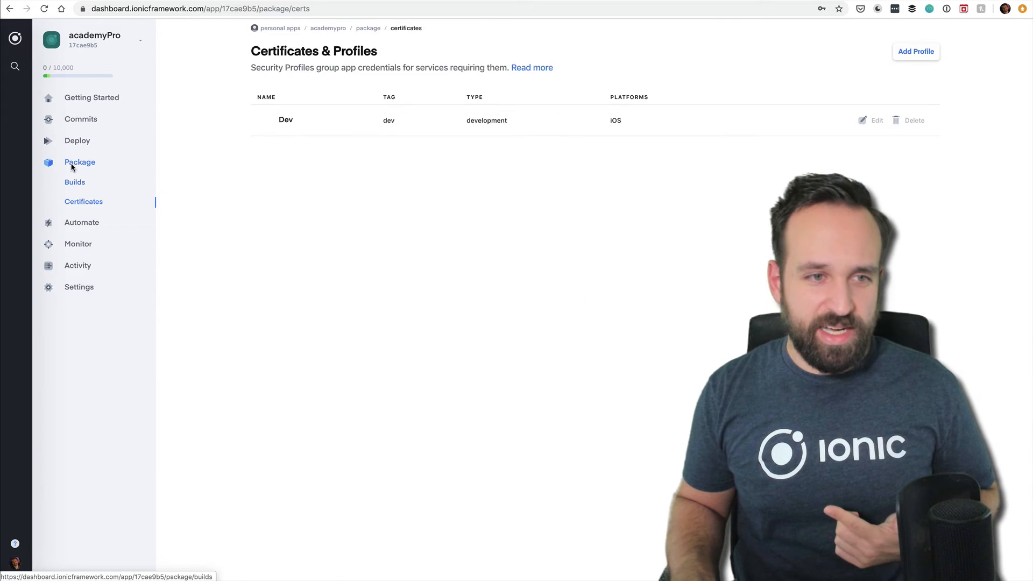
click(78, 140)
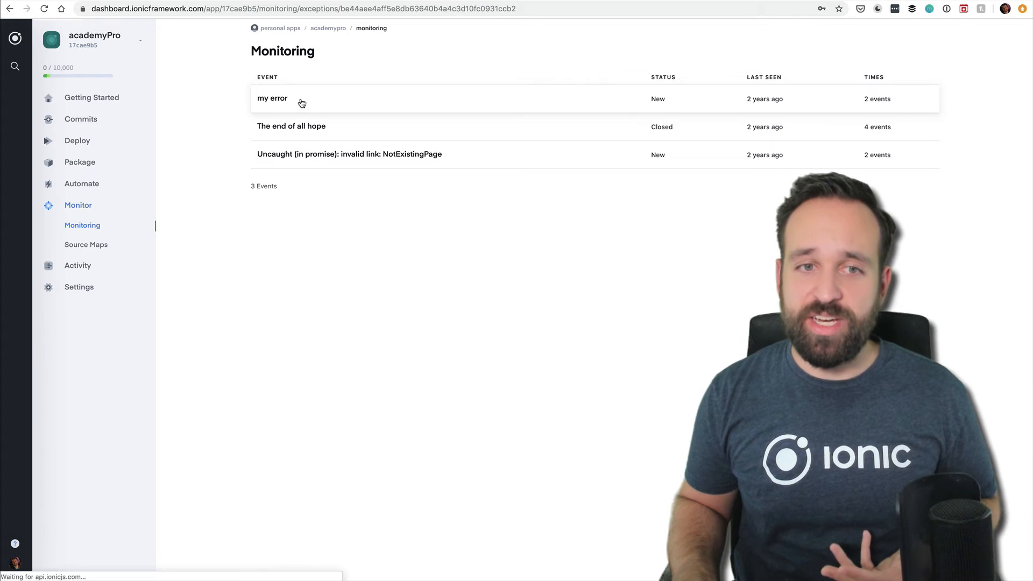
click(271, 98)
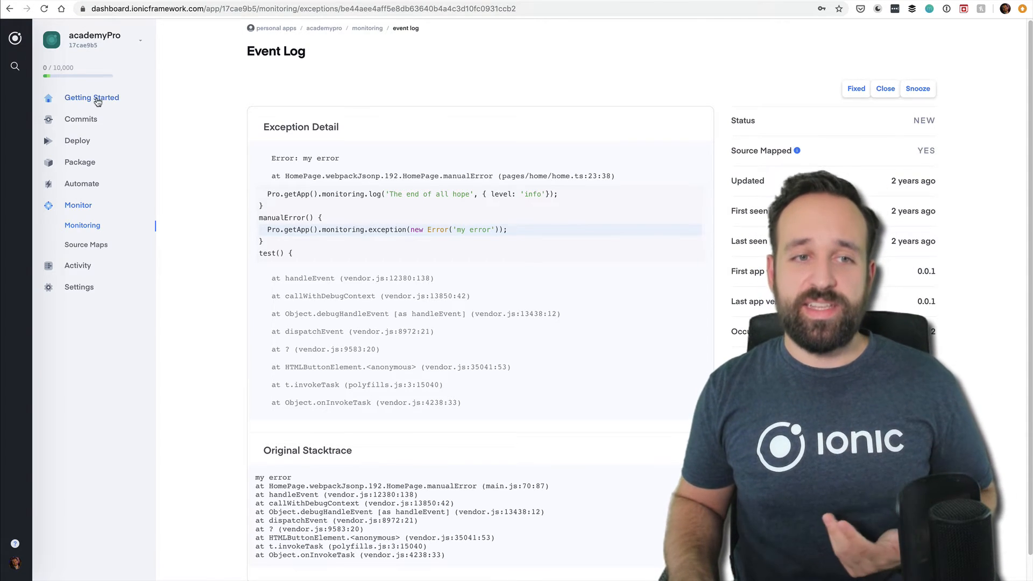
click(92, 97)
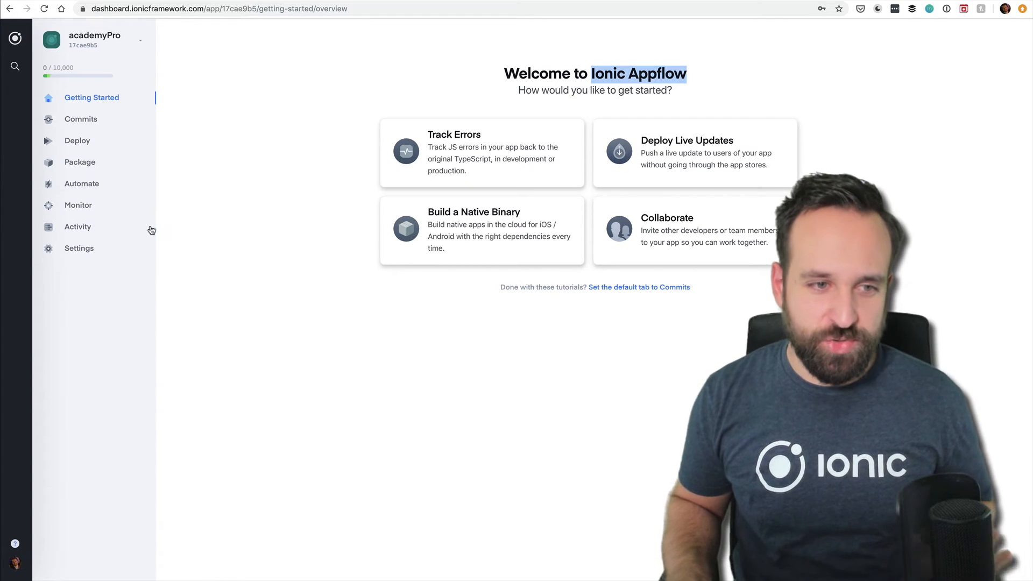
- Browse the Ionic Enterprise page, then open the Integrations page with Auth Connect, Identity Vault and Offline Storage
click(77, 226)
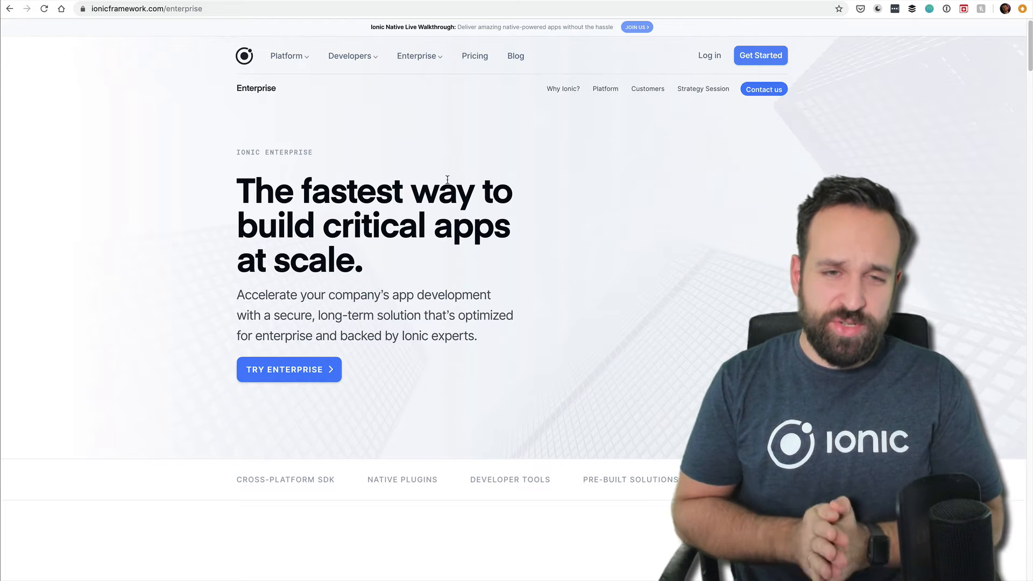
scroll(down, 3)
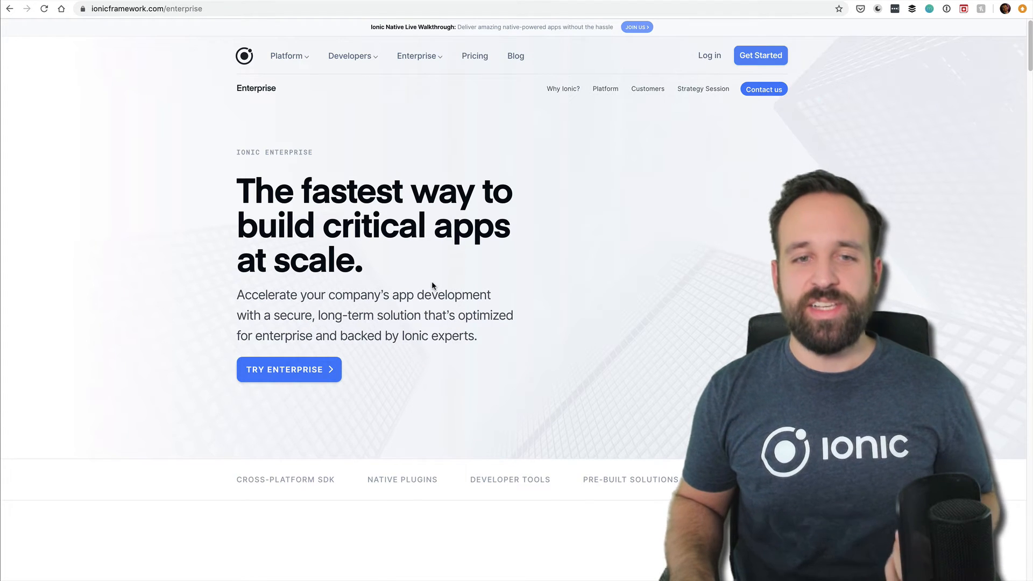
scroll(down, 3)
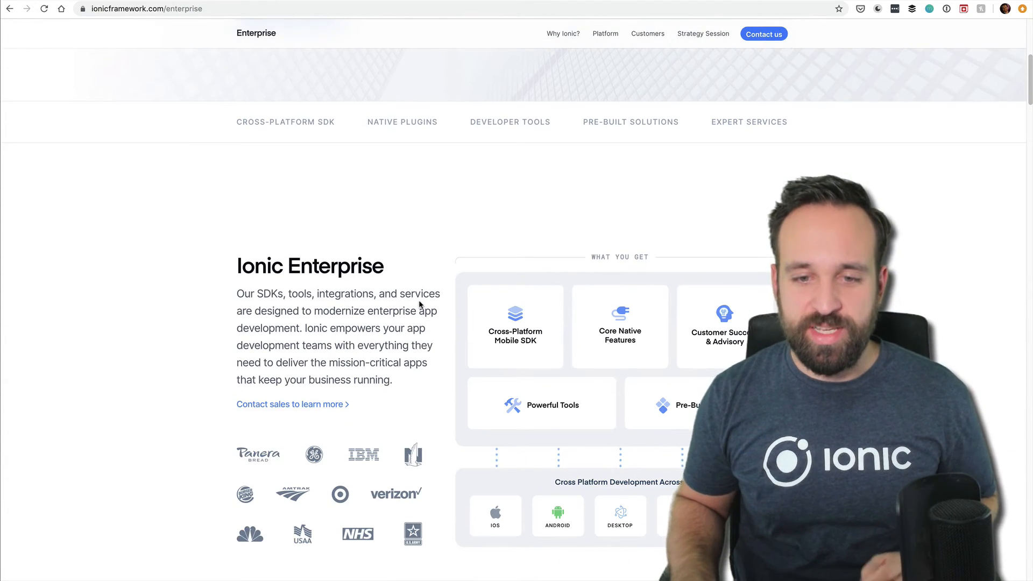
scroll(down, 3)
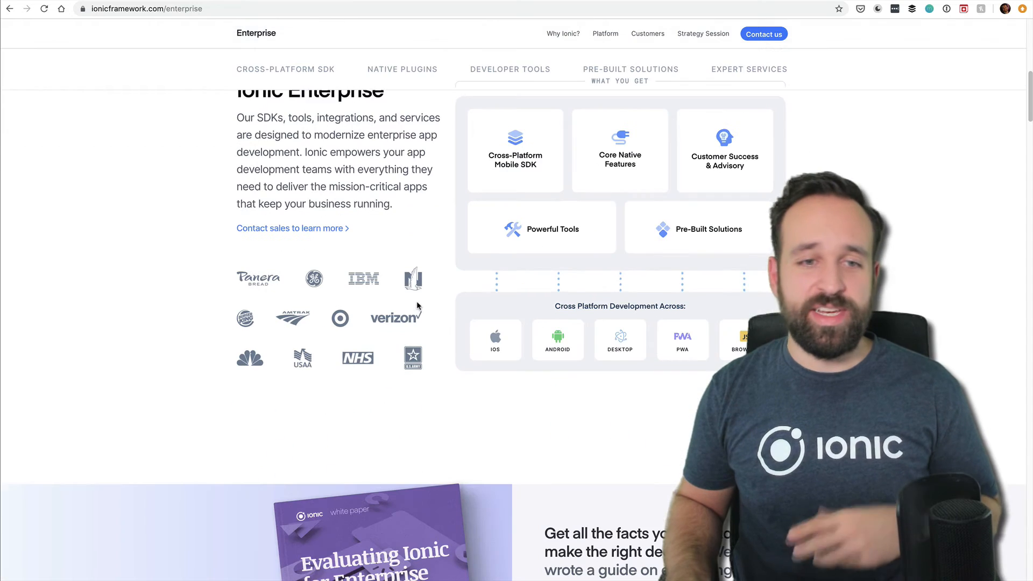
click(285, 69)
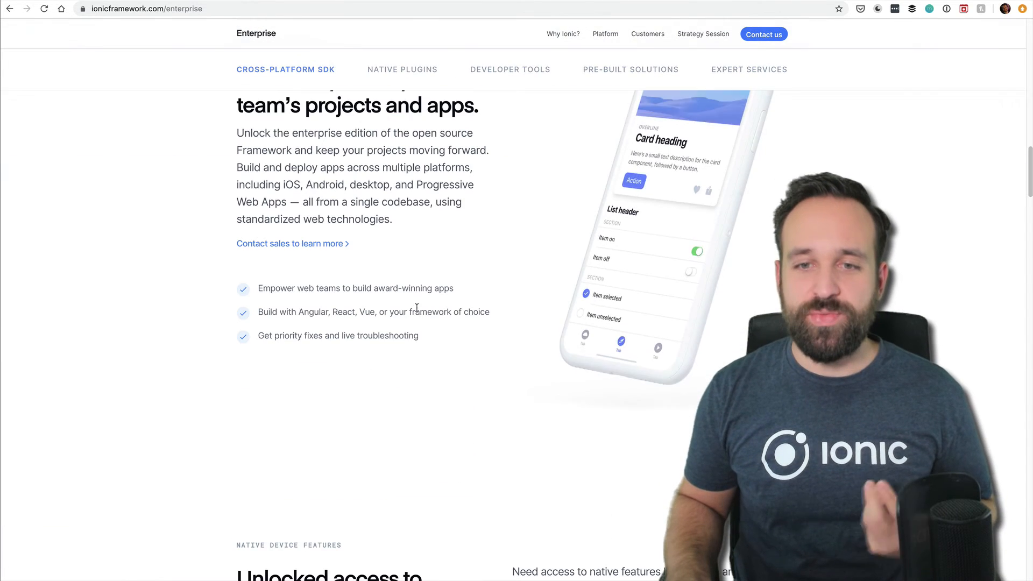
scroll(down, 3)
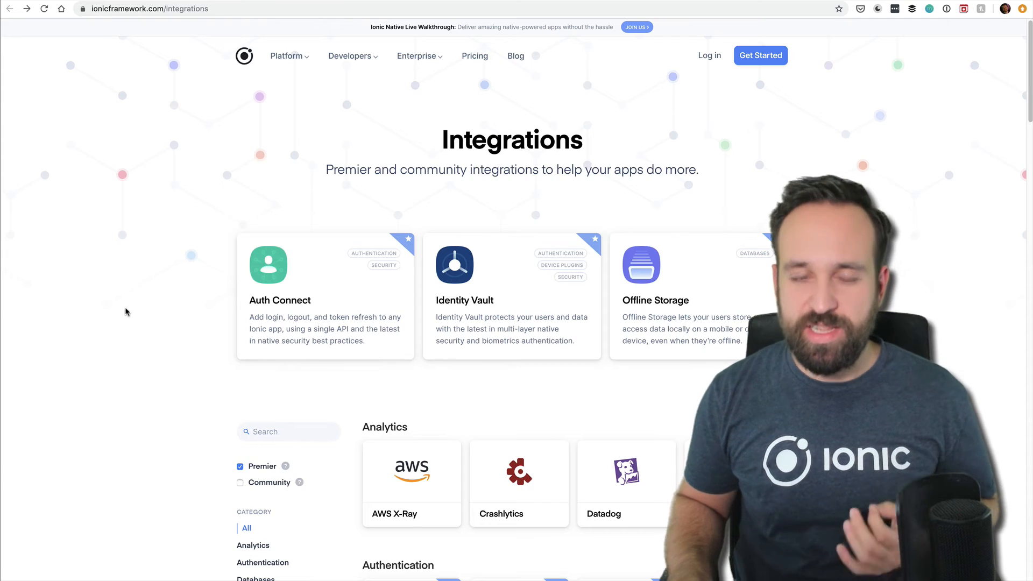
scroll(down, 3)
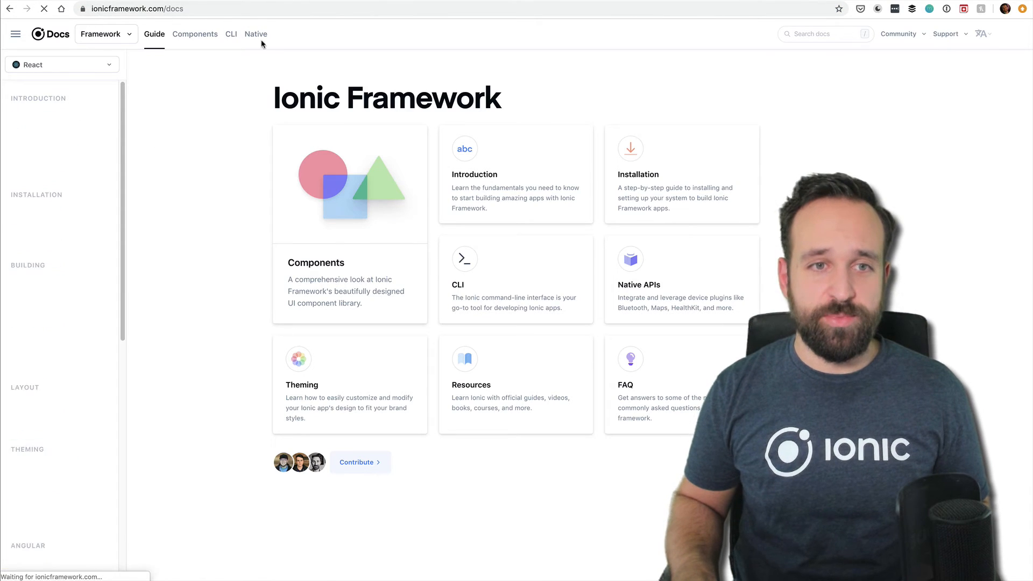
click(256, 33)
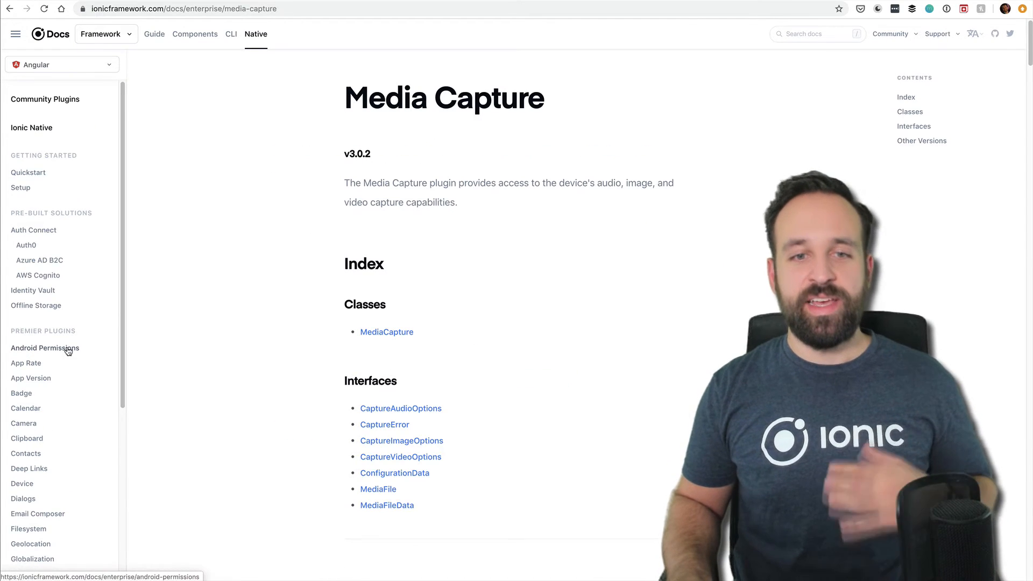
click(26, 407)
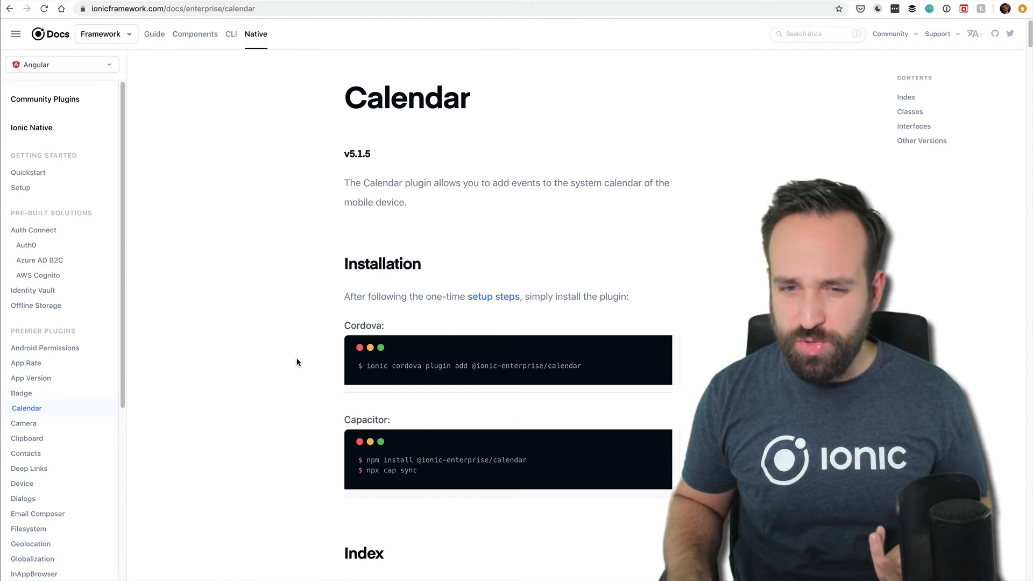
scroll(down, 3)
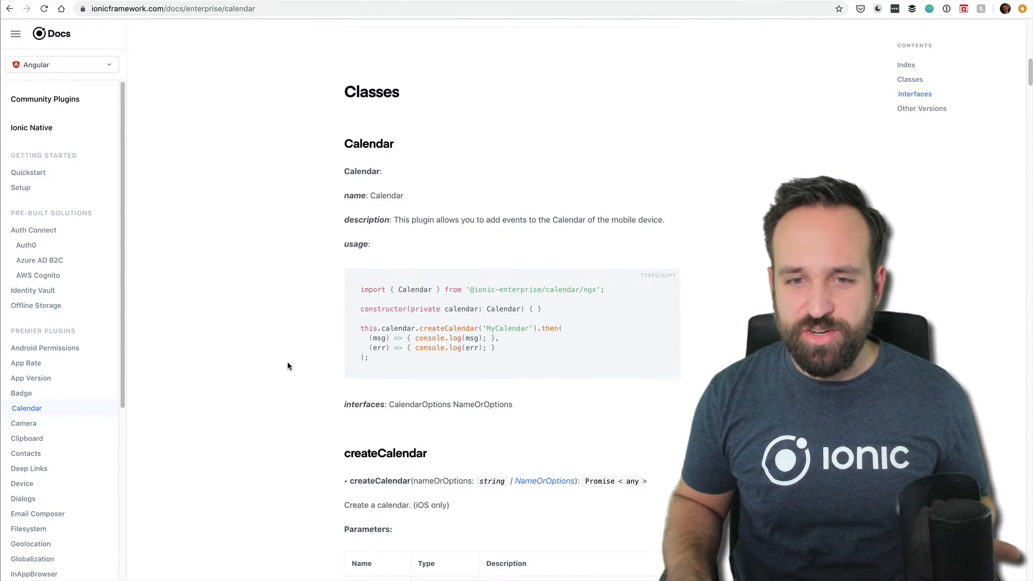
scroll(down, 3)
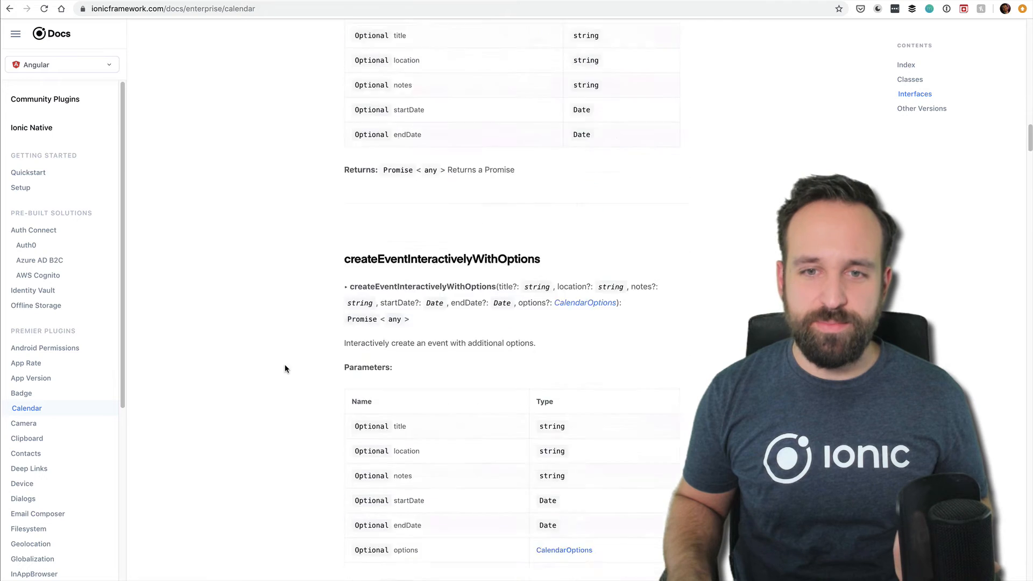
scroll(down, 3)
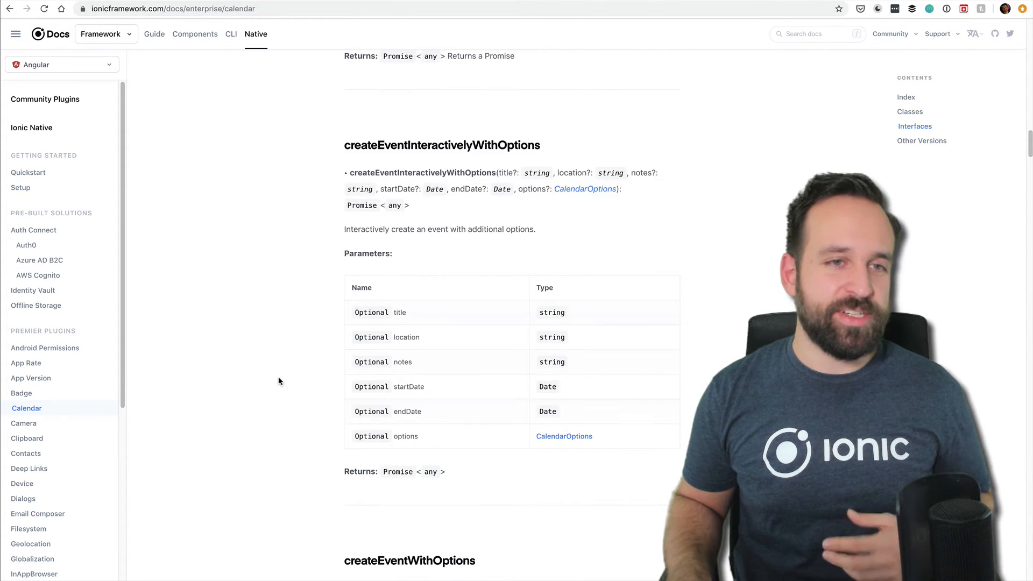
scroll(down, 3)
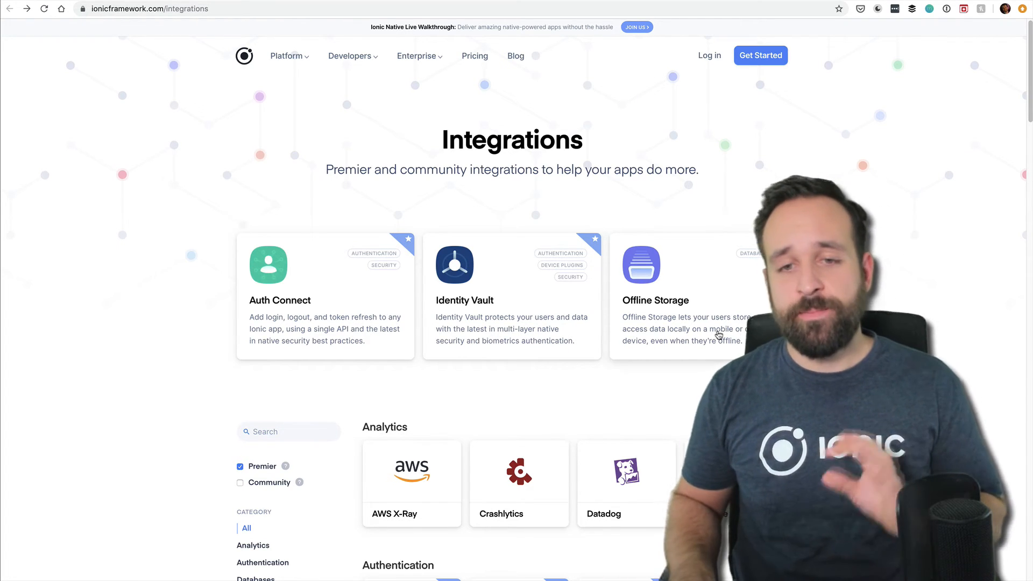
mouse_move(424, 330)
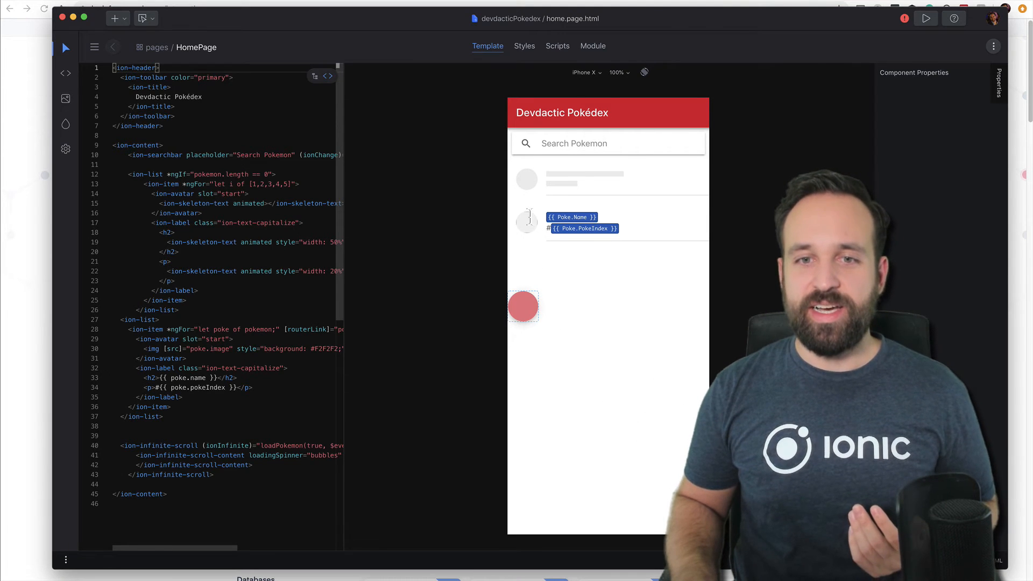
- Add a floating add button, set the label's Theme Color to Secondary, and select the skeleton list item
click(583, 221)
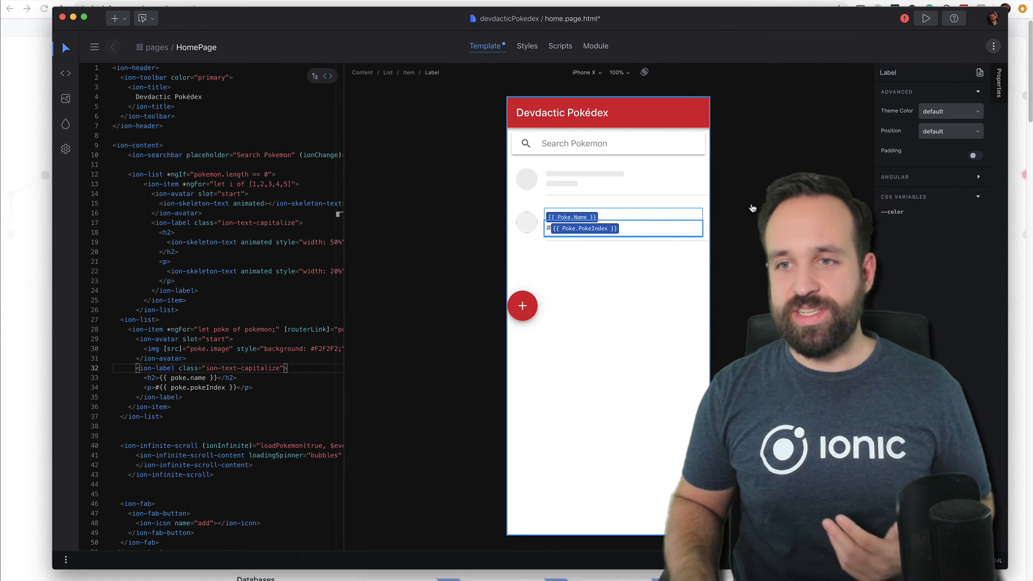
click(948, 111)
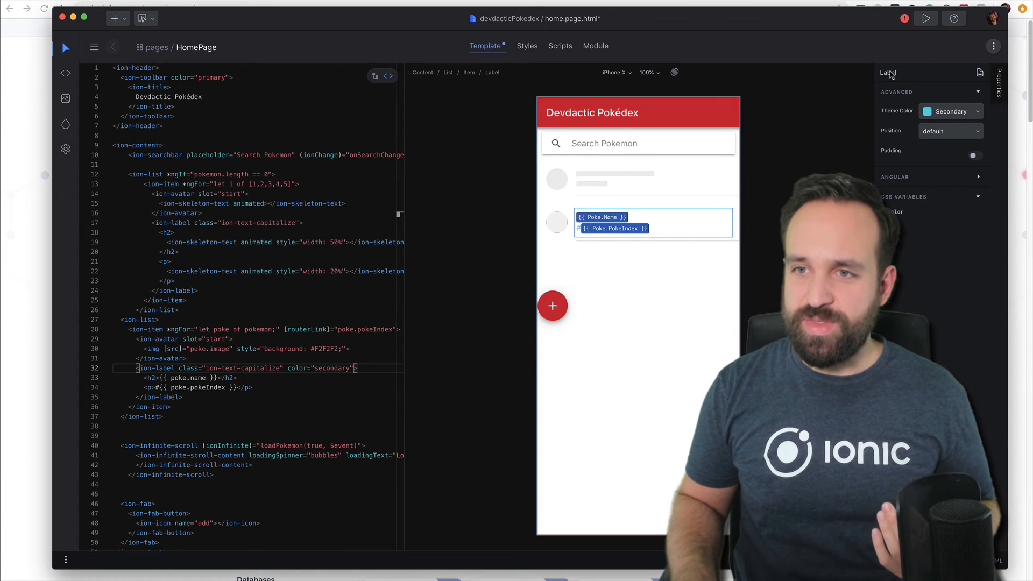
click(653, 178)
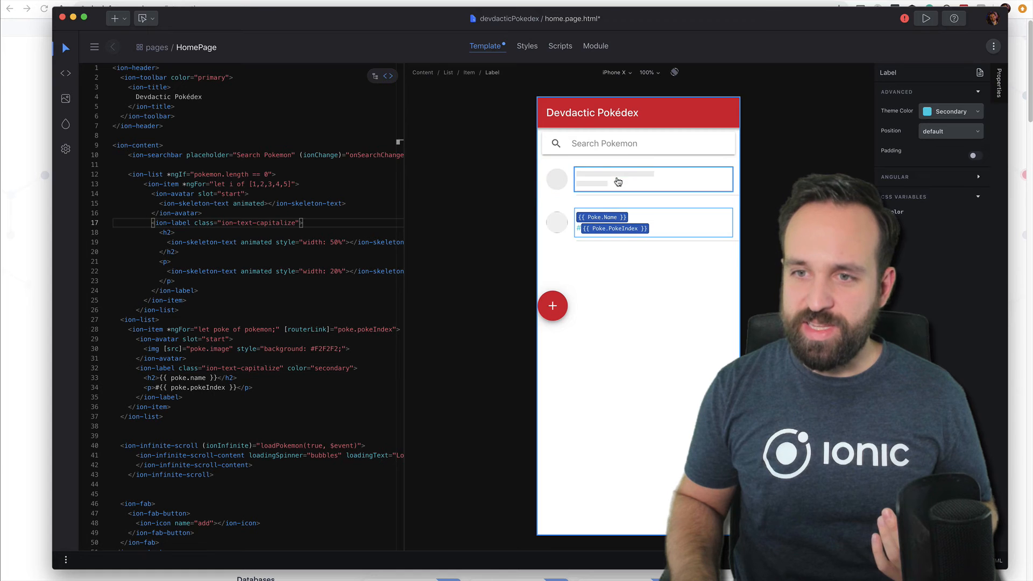
click(652, 178)
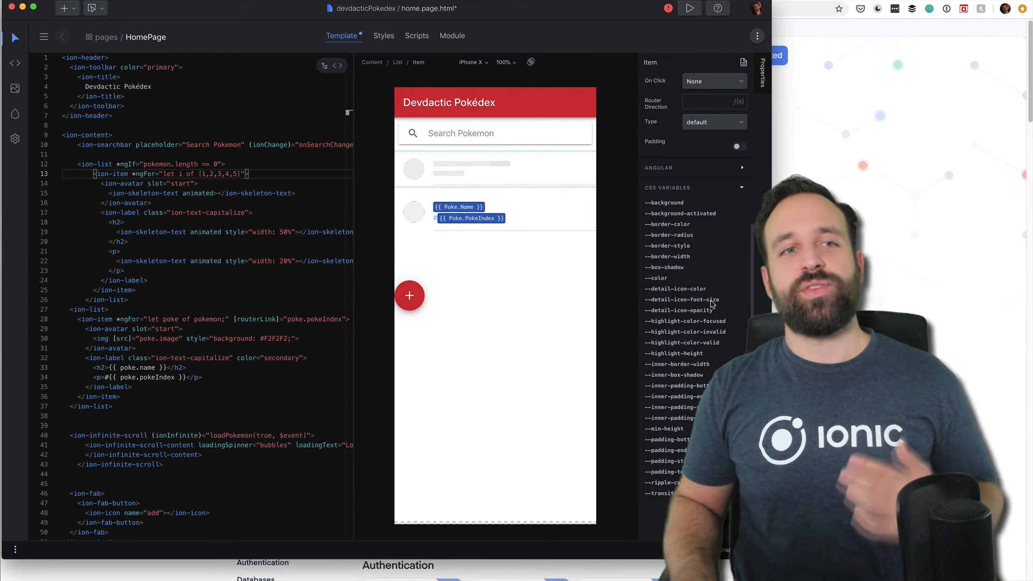
- Review theme colours, app Config, Icon/Splash Screen and Plugins settings, then return to home.page.ts in Code view
click(13, 113)
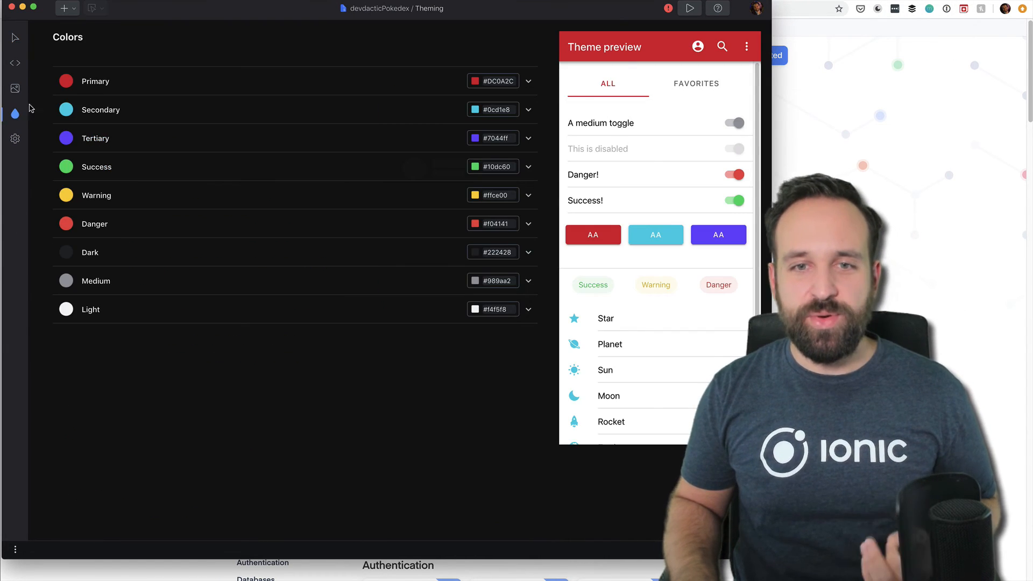
click(14, 87)
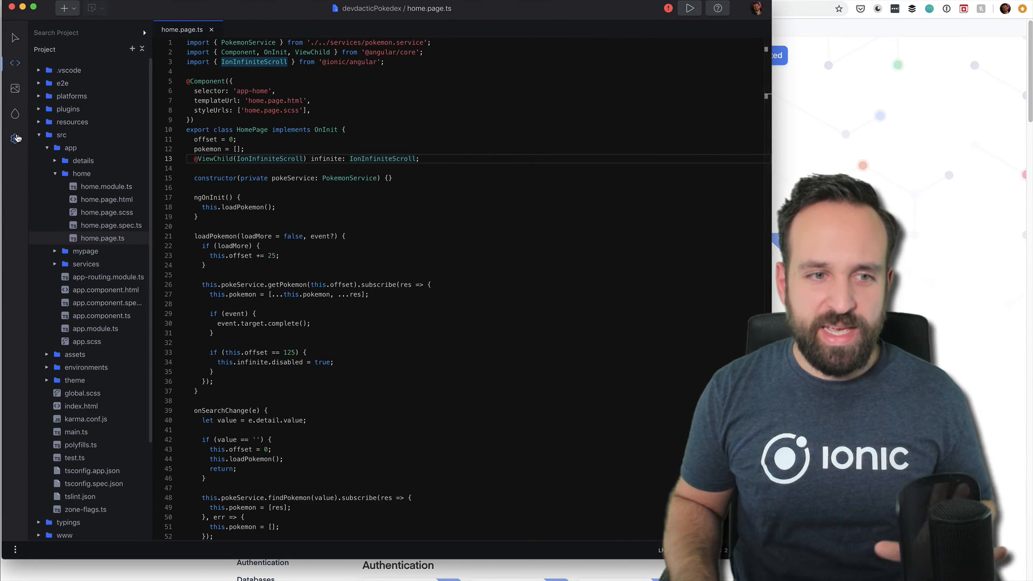
click(14, 139)
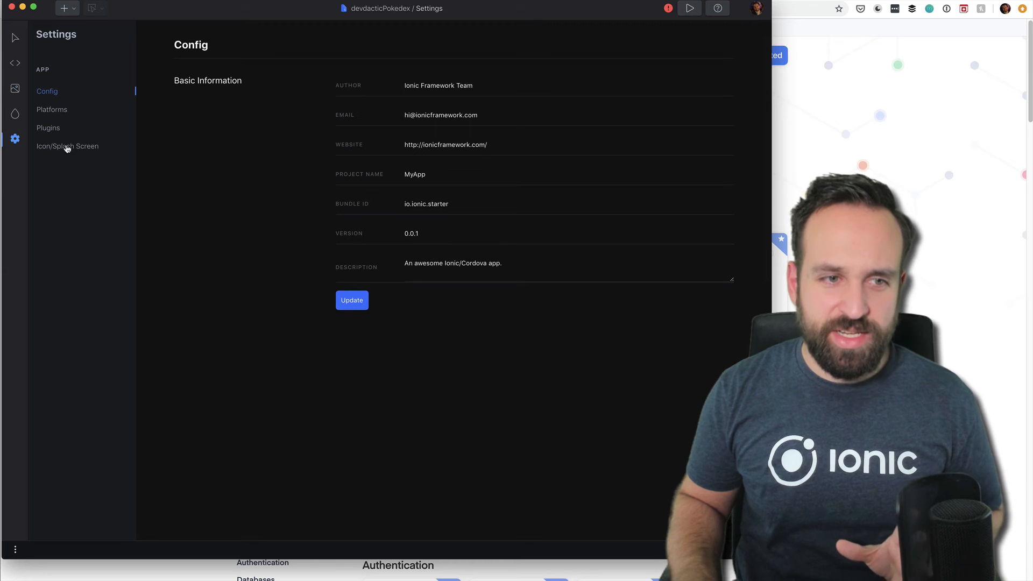
click(67, 145)
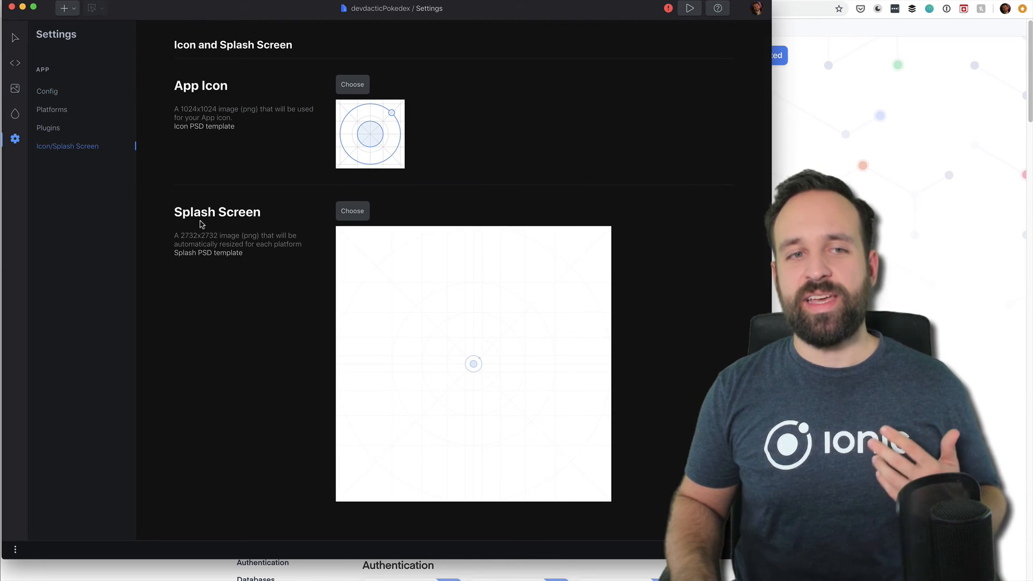
click(49, 128)
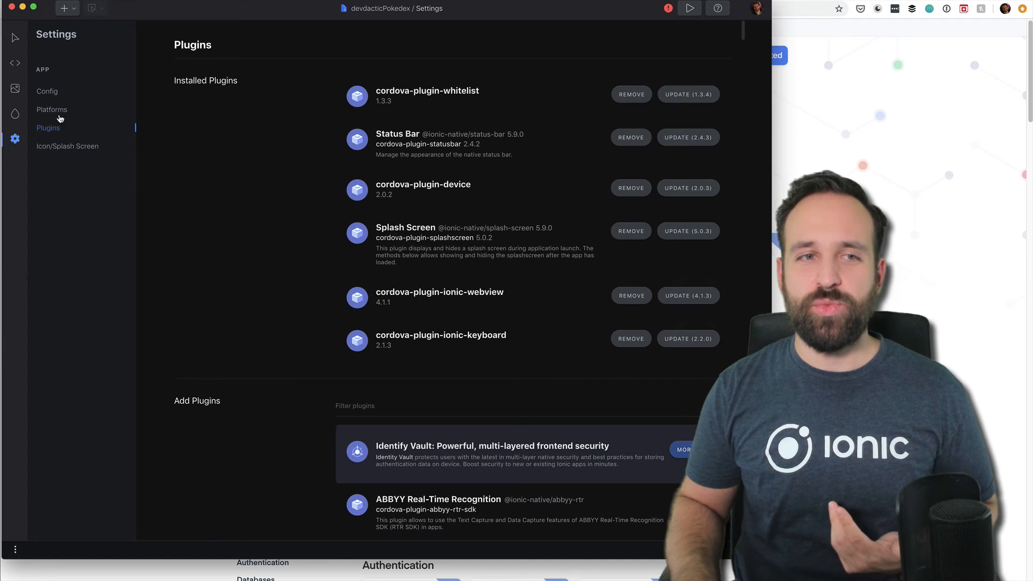
click(14, 63)
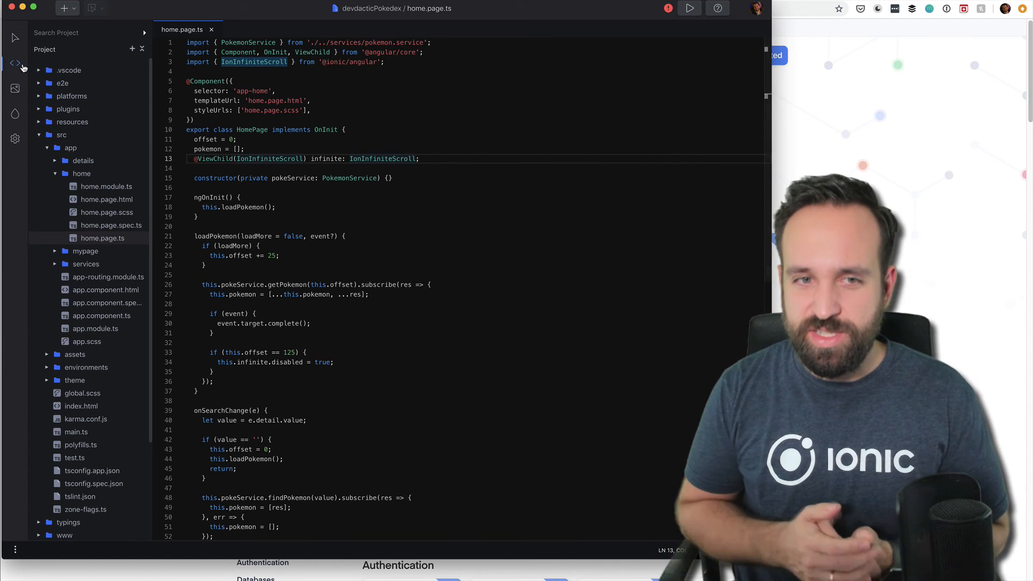